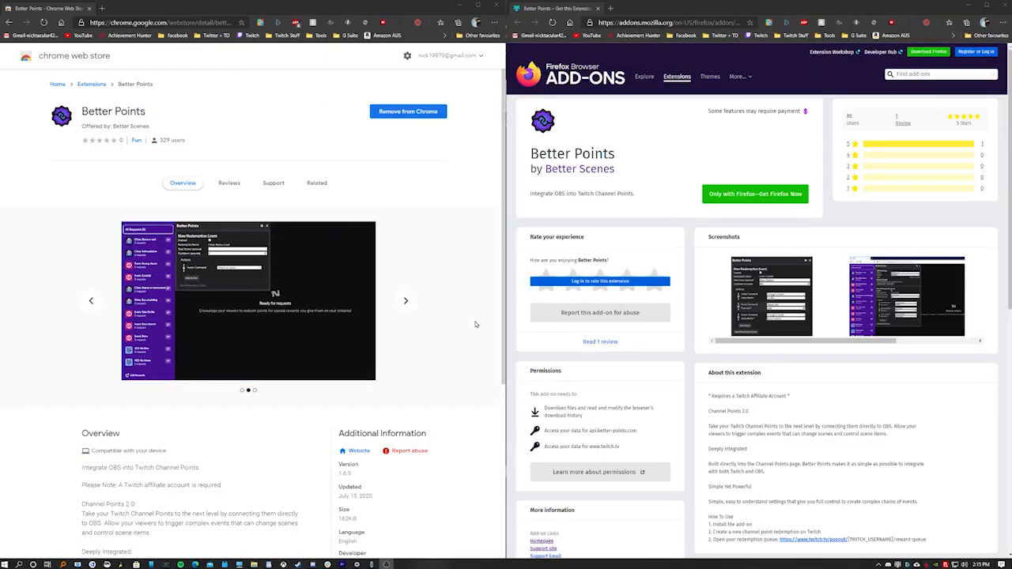
pyautogui.moveTo(489, 261)
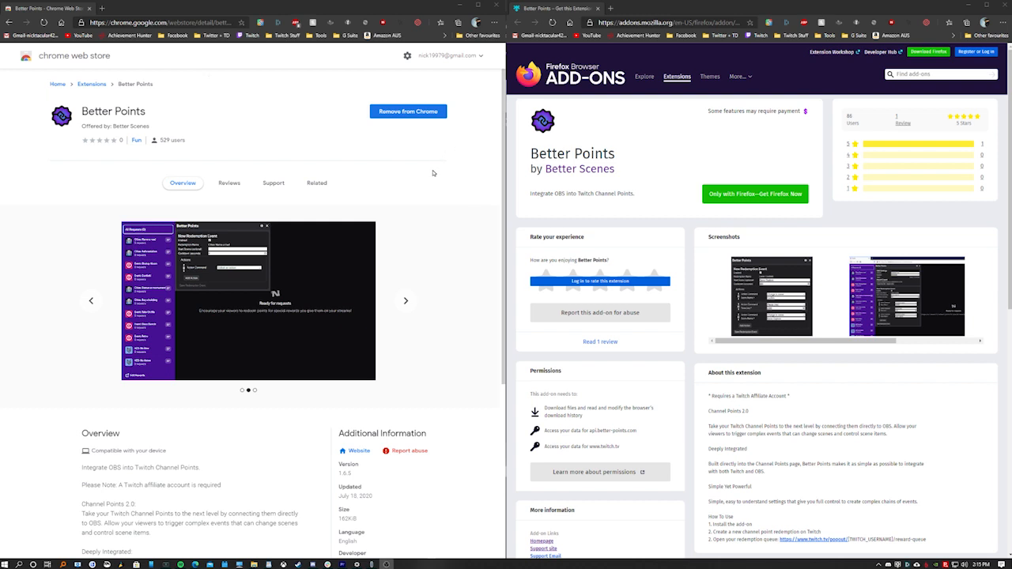
# - Browse the Better Points extension gallery, then view the better-points.com pricing plans
pyautogui.click(405, 300)
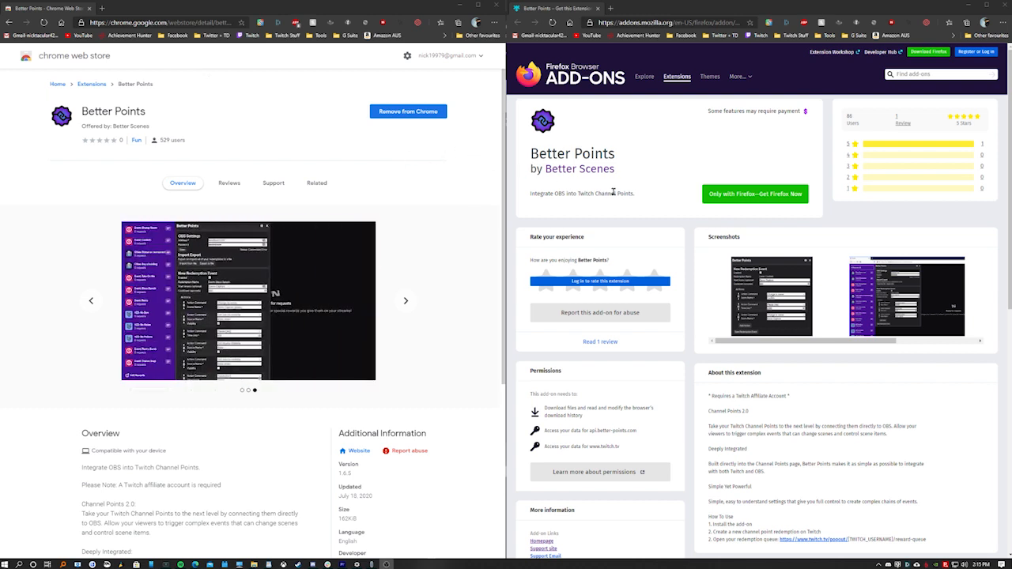
pyautogui.moveTo(391, 184)
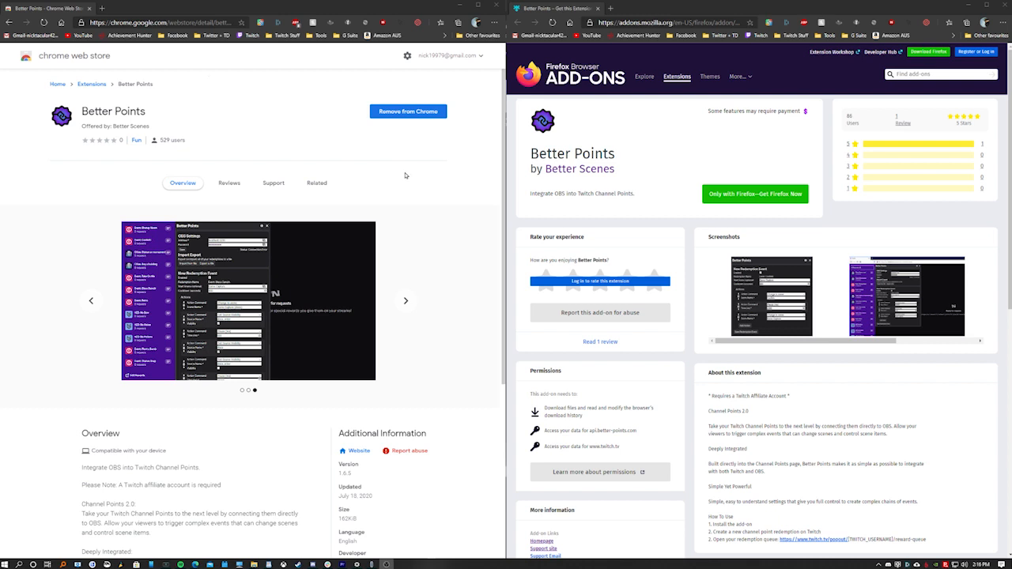
pyautogui.click(406, 301)
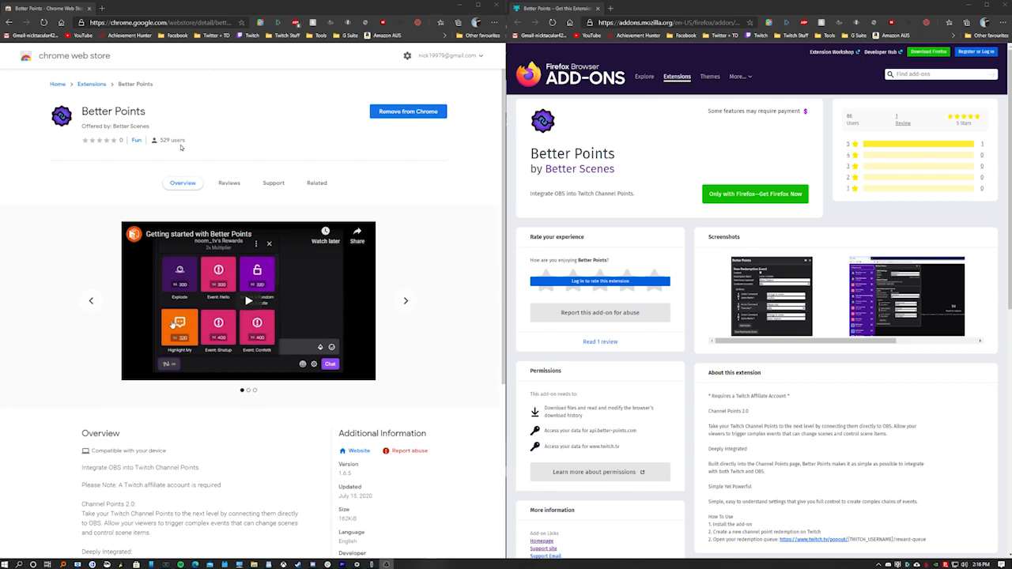
pyautogui.moveTo(440, 177)
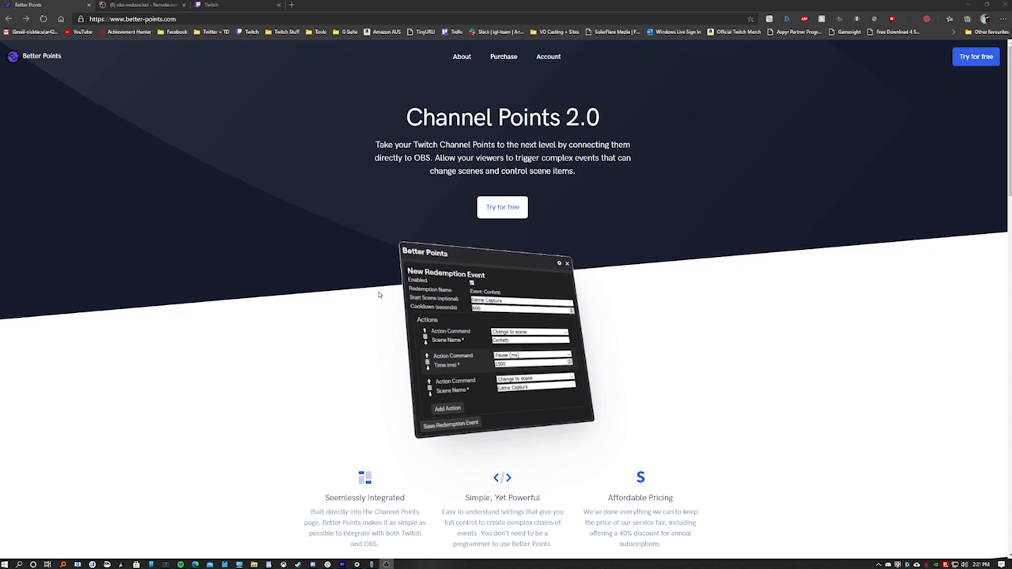
pyautogui.moveTo(581, 265)
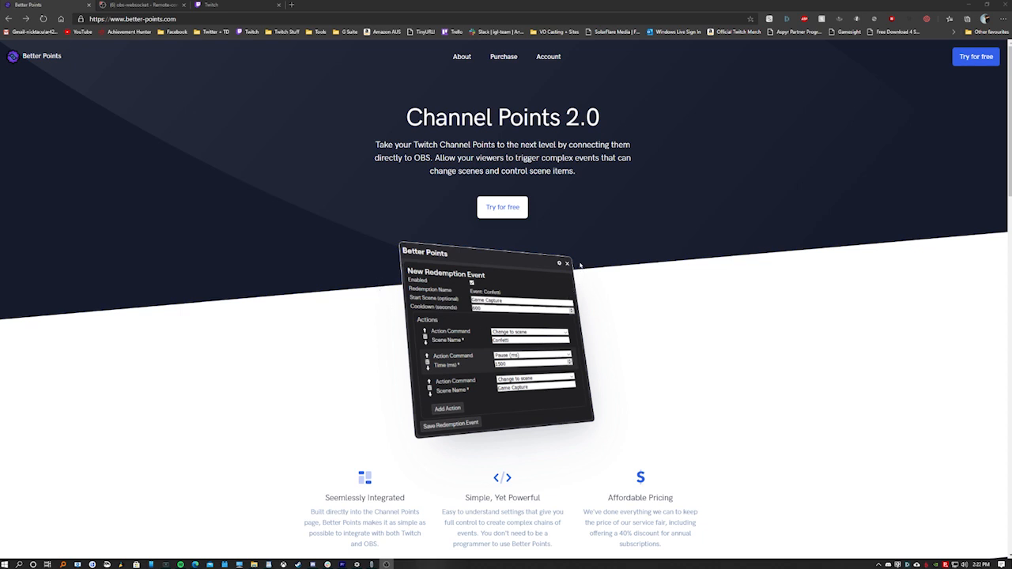
pyautogui.click(503, 57)
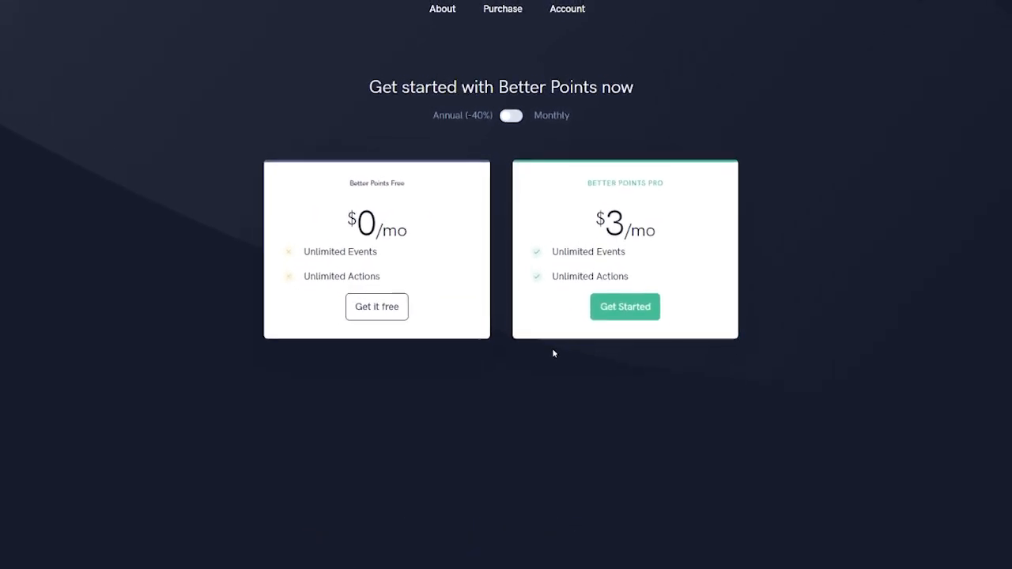
pyautogui.scroll(-3)
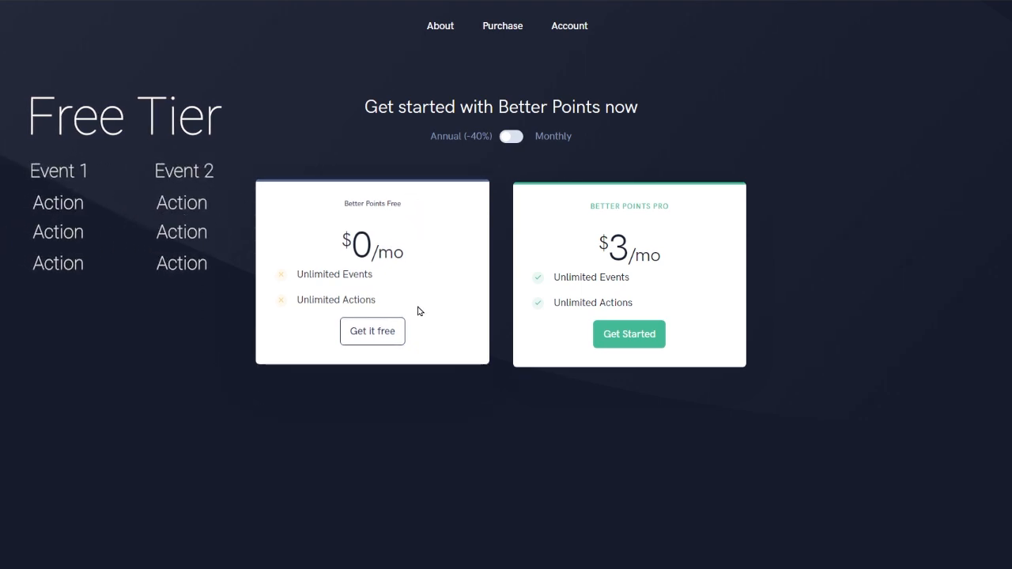
pyautogui.moveTo(279, 301)
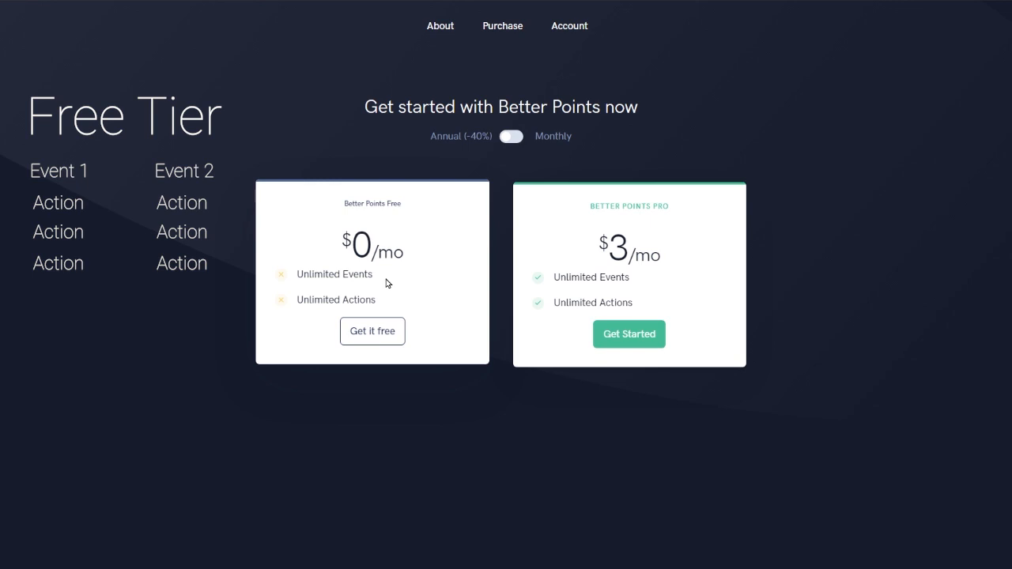
pyautogui.moveTo(362, 299)
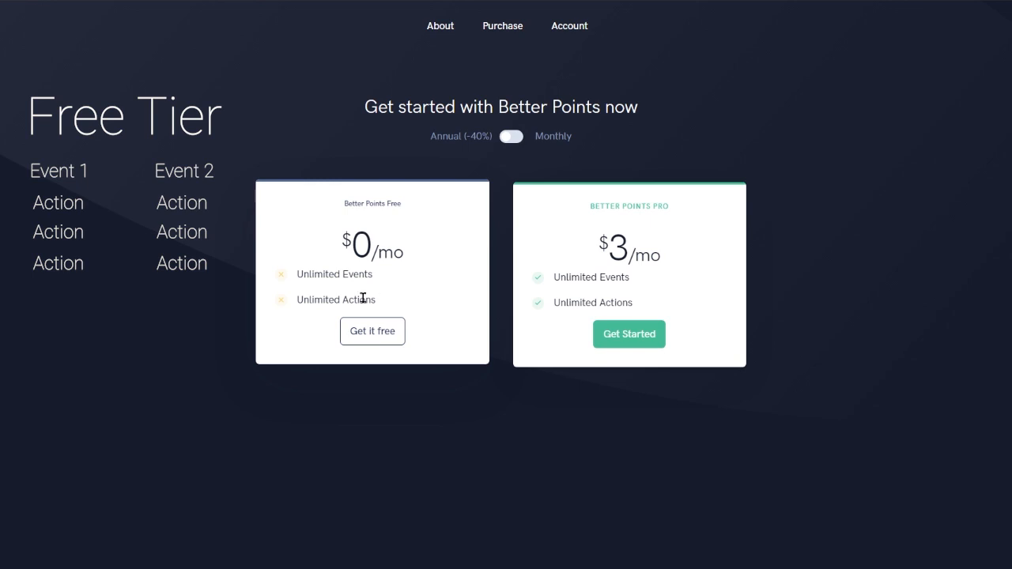
pyautogui.moveTo(378, 294)
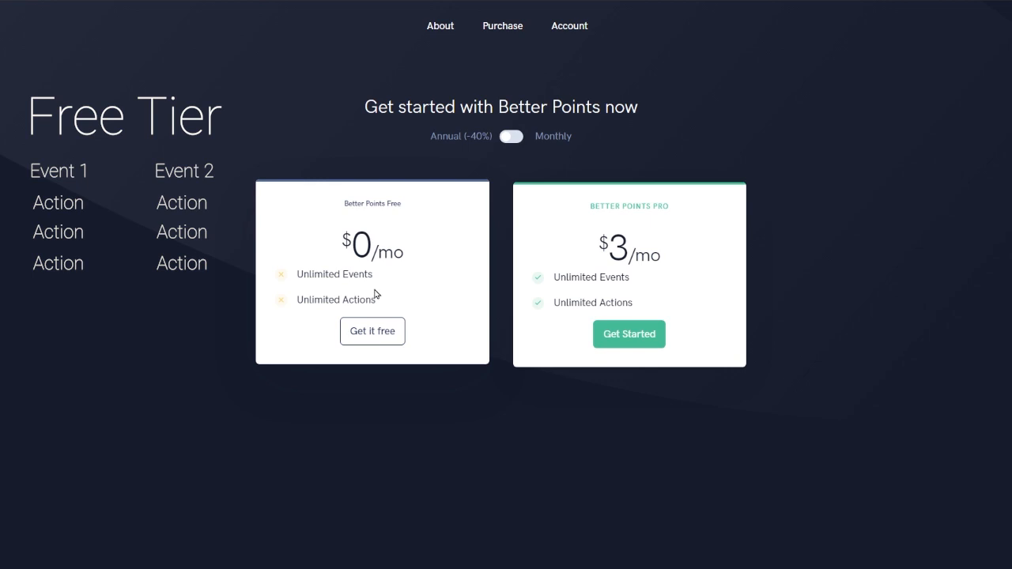
pyautogui.moveTo(344, 304)
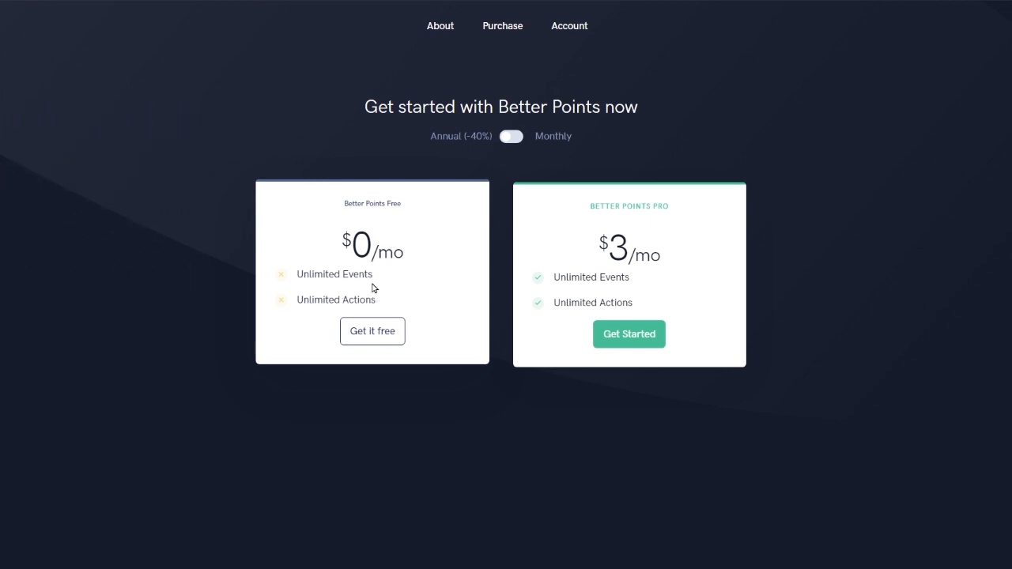
pyautogui.moveTo(347, 276)
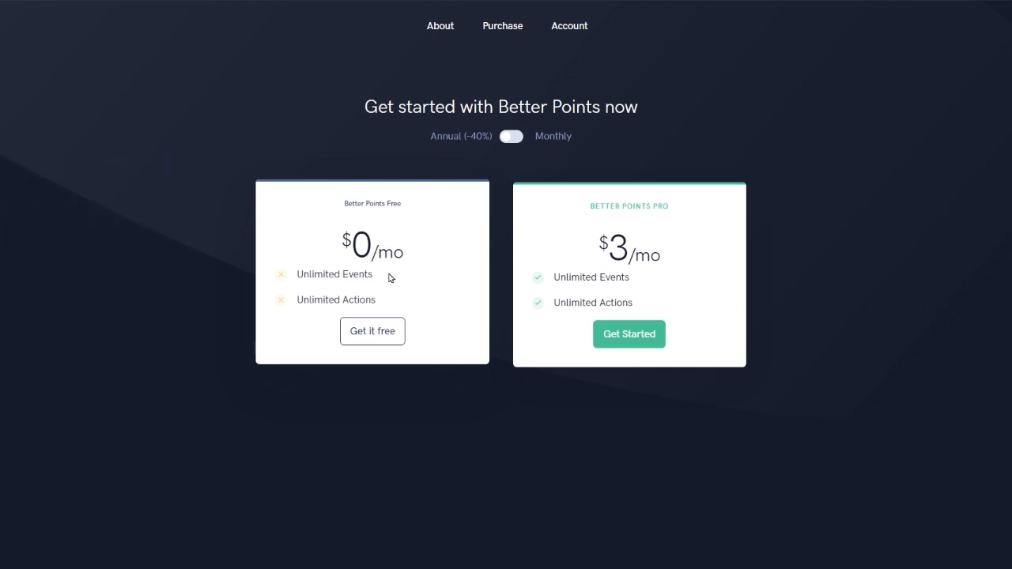
pyautogui.moveTo(370, 264)
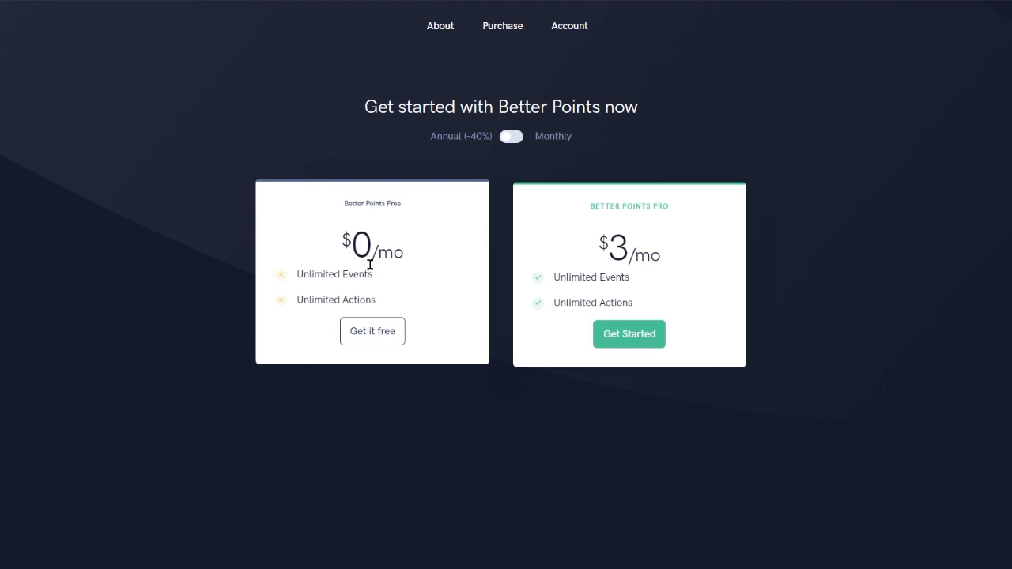
pyautogui.moveTo(491, 289)
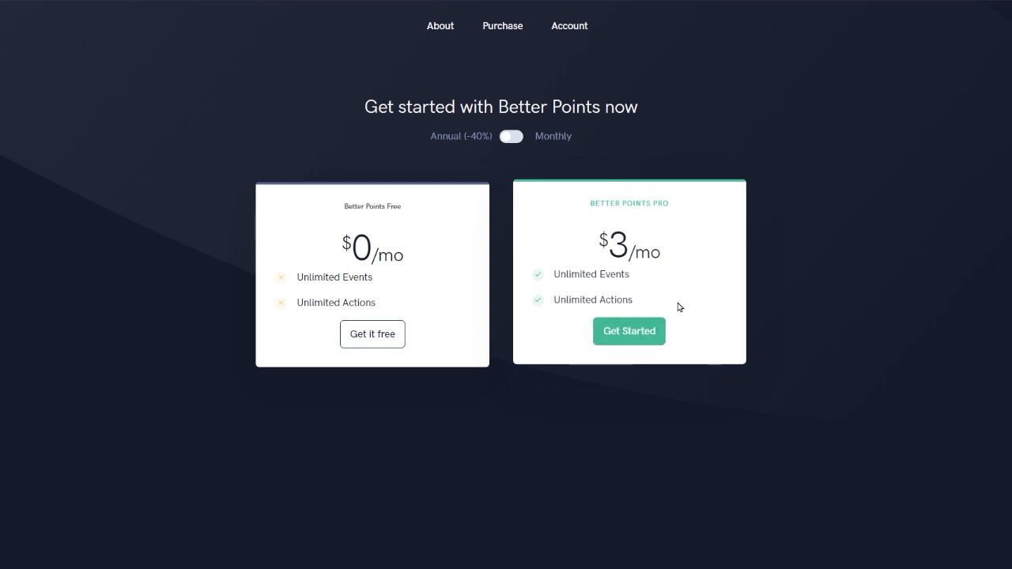
pyautogui.moveTo(578, 235)
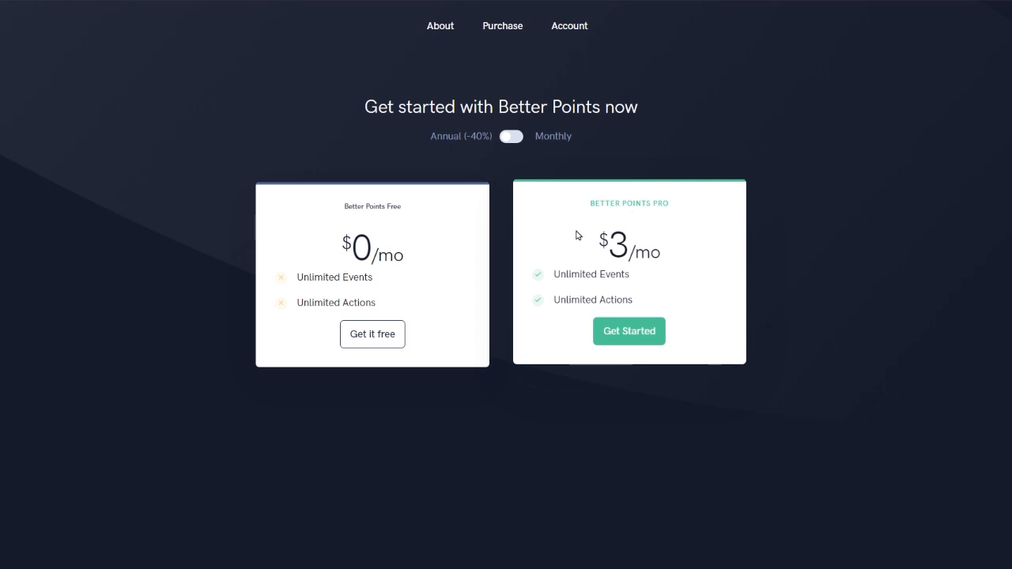
pyautogui.click(511, 136)
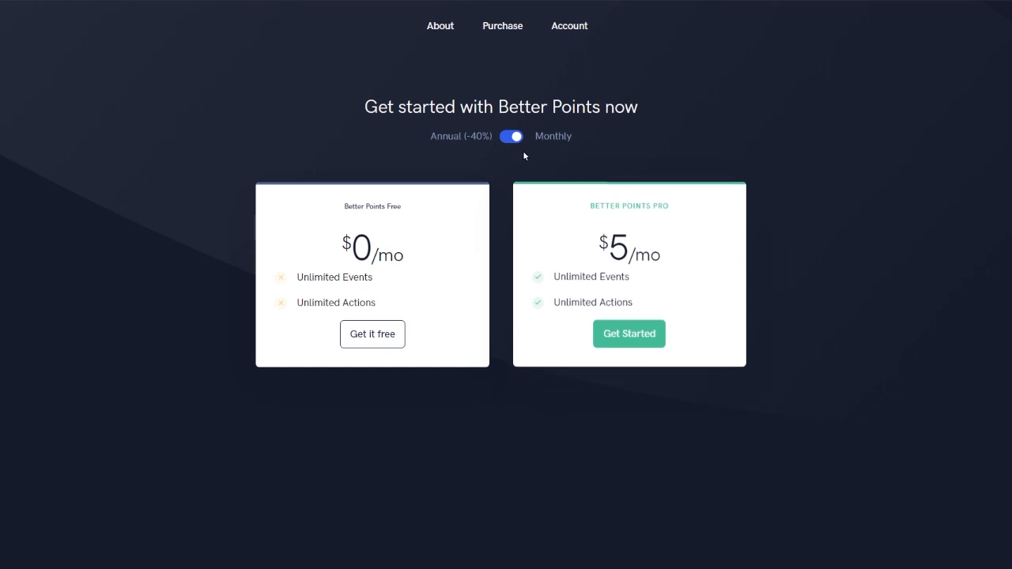
pyautogui.click(511, 136)
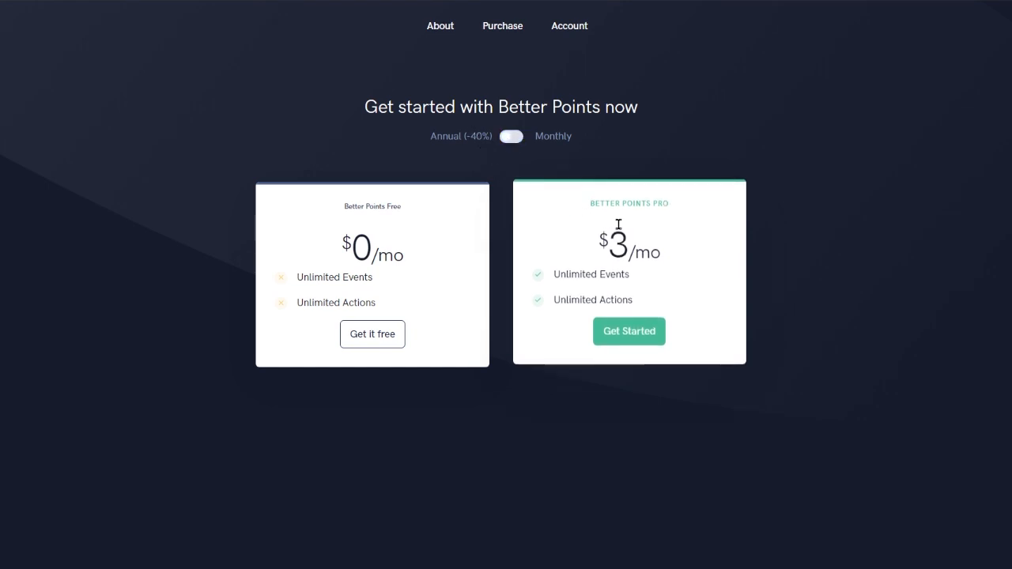
pyautogui.moveTo(653, 272)
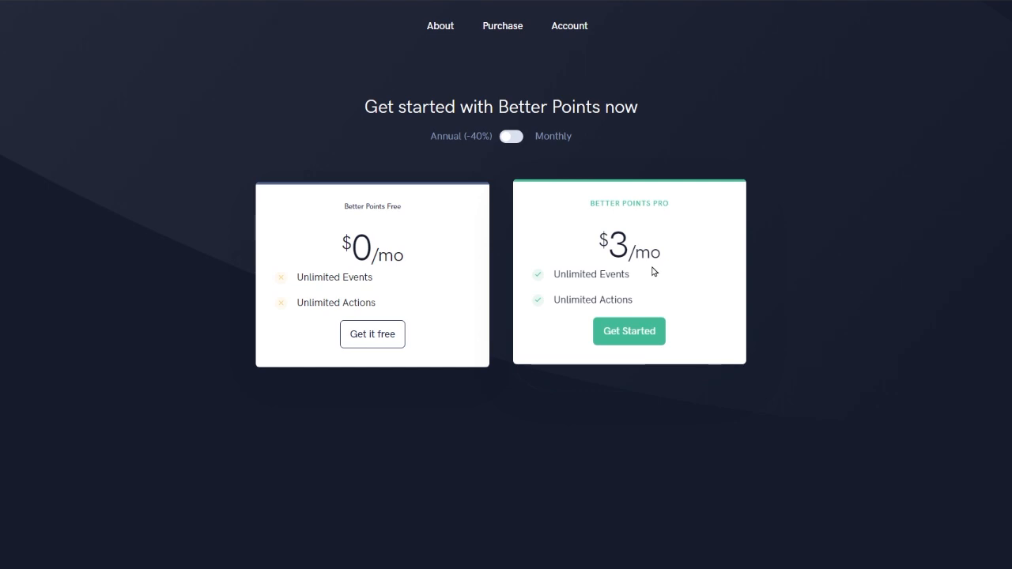
pyautogui.moveTo(572, 238)
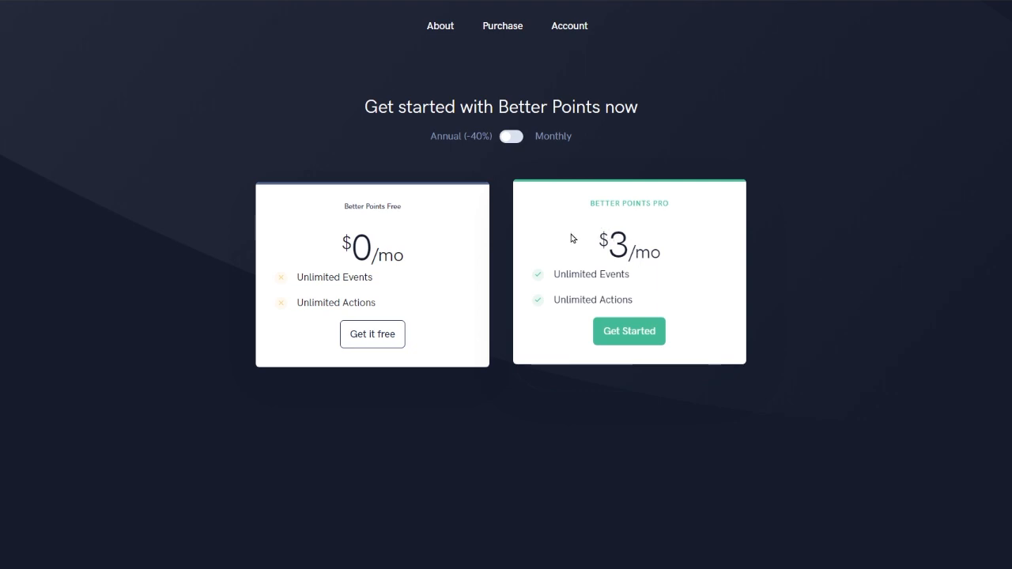
pyautogui.moveTo(583, 230)
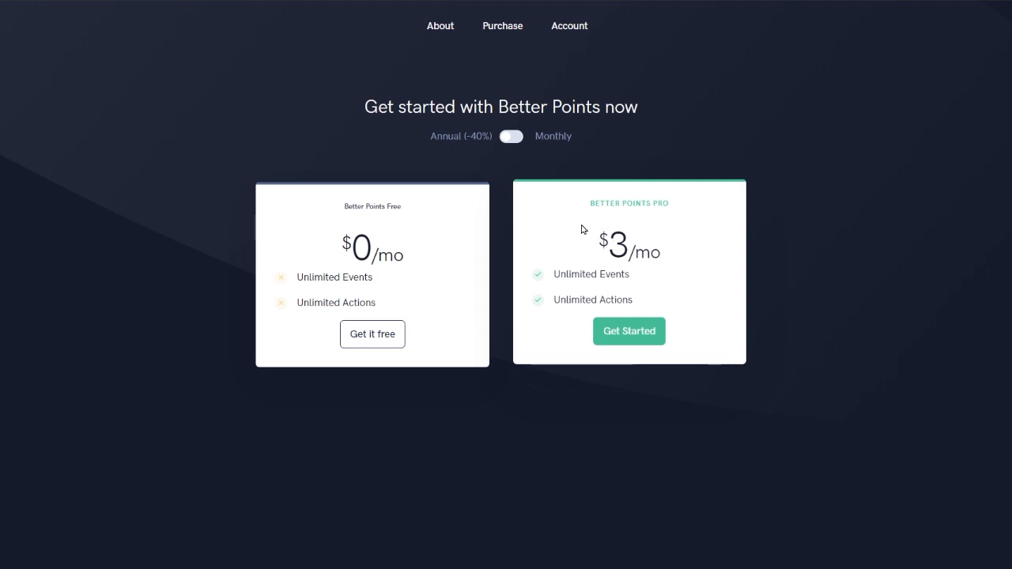
pyautogui.moveTo(576, 268)
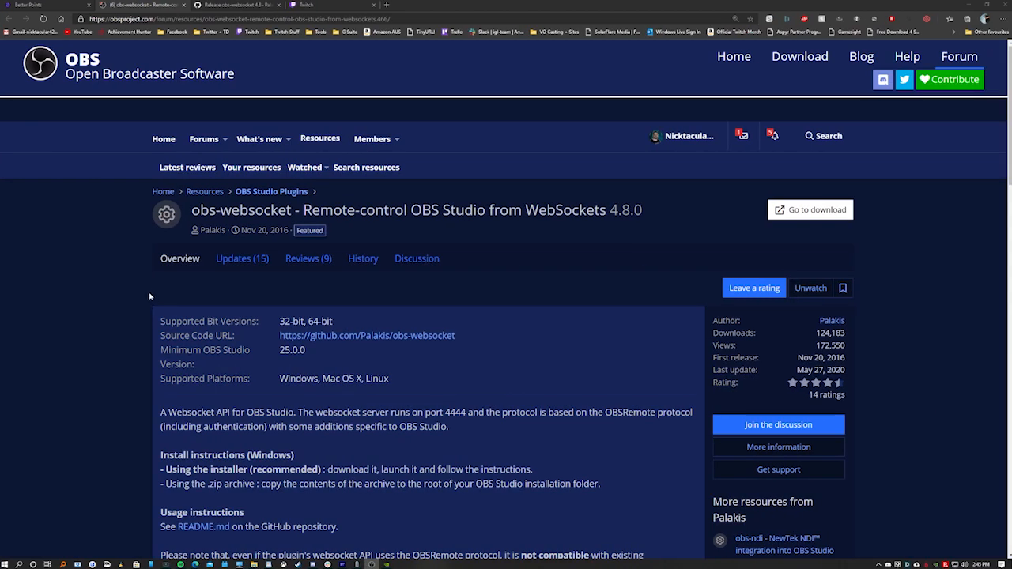
pyautogui.moveTo(150, 296)
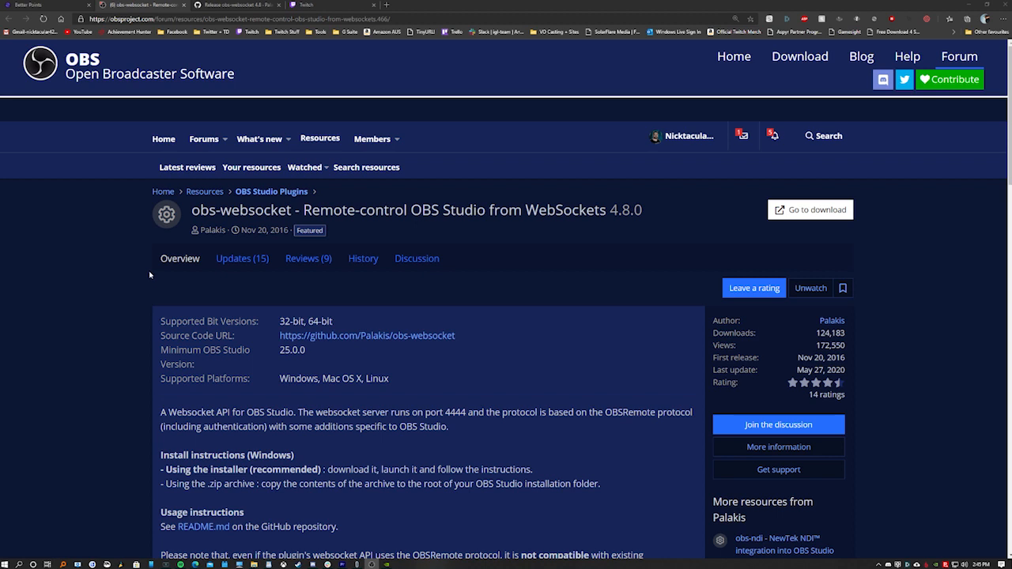
pyautogui.moveTo(233, 291)
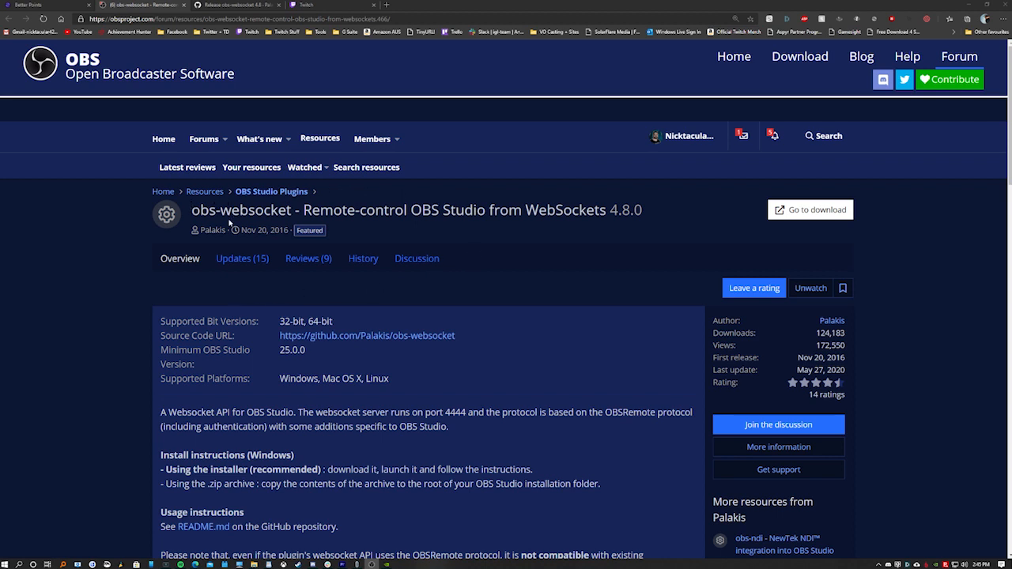
pyautogui.moveTo(353, 235)
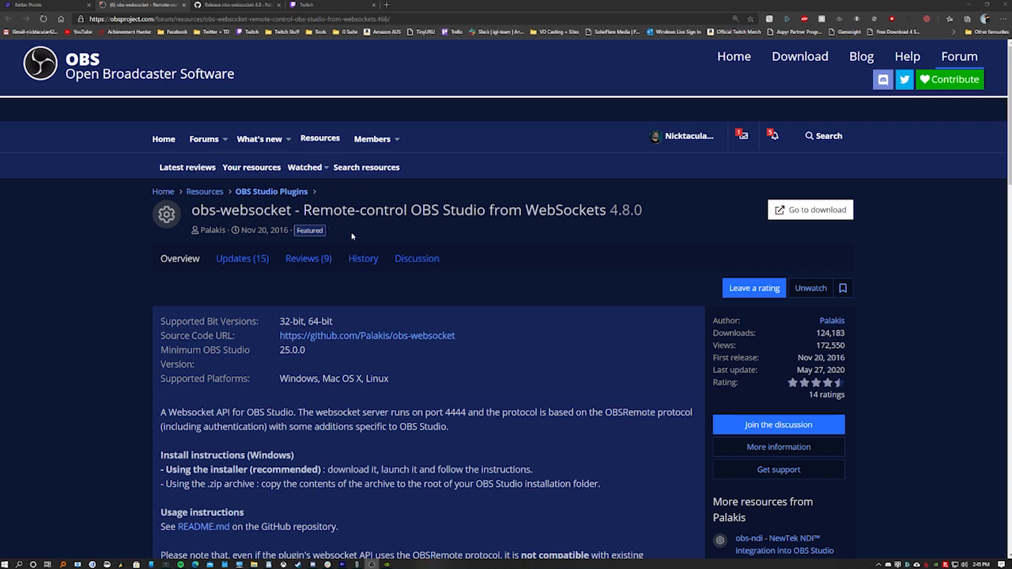
pyautogui.moveTo(352, 236)
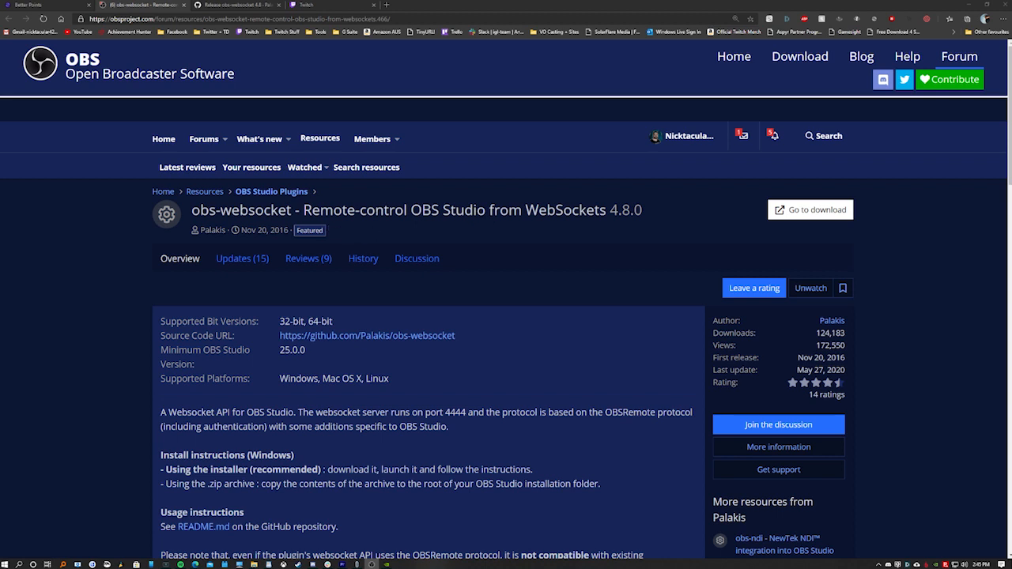
pyautogui.moveTo(783, 239)
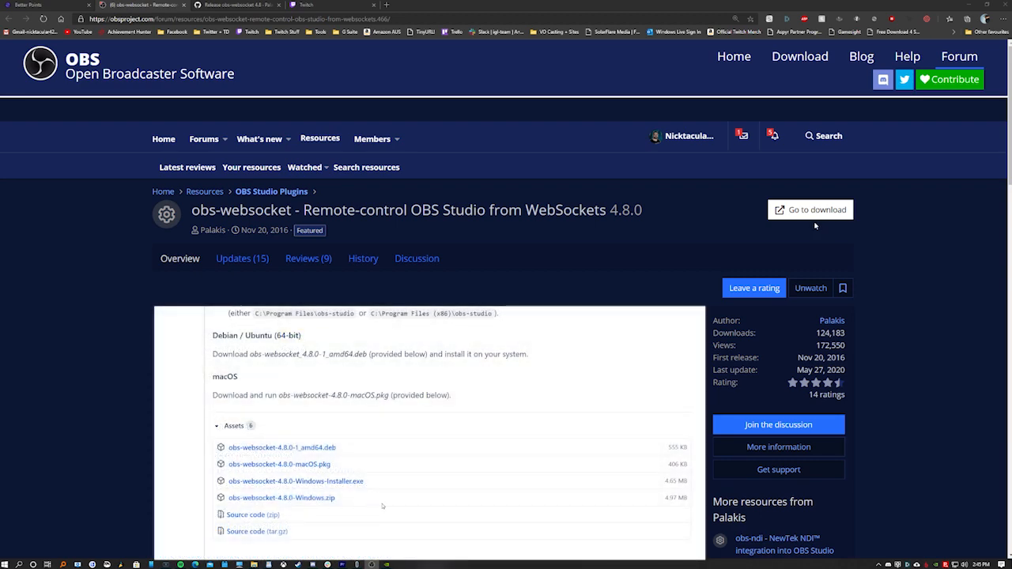
pyautogui.moveTo(387, 478)
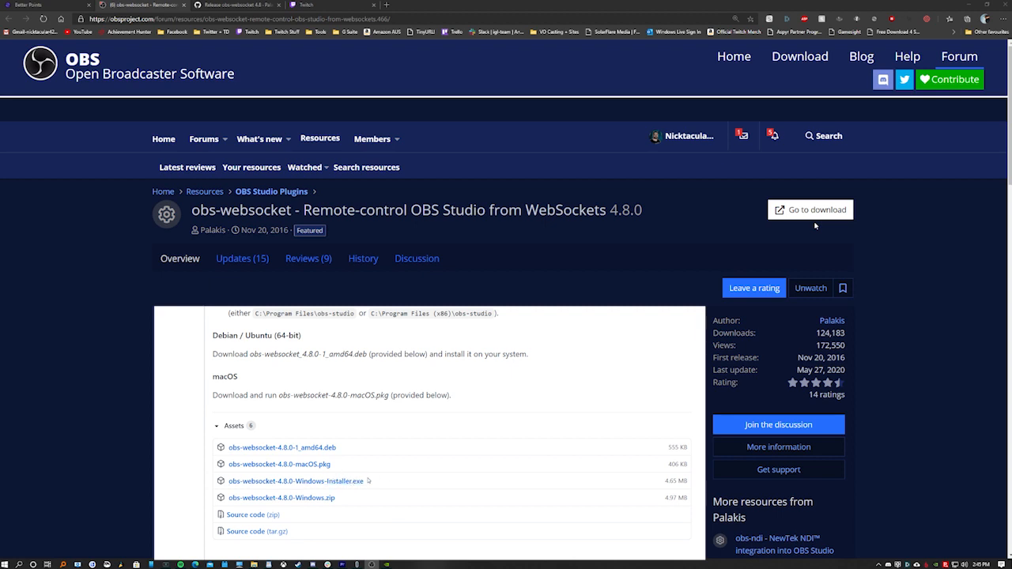
pyautogui.moveTo(324, 475)
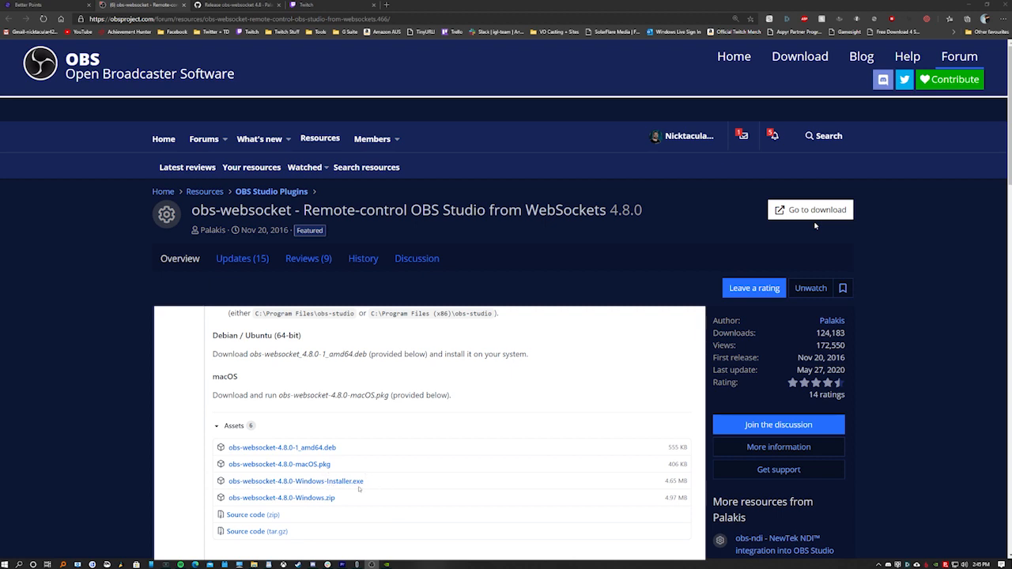
pyautogui.moveTo(282, 498)
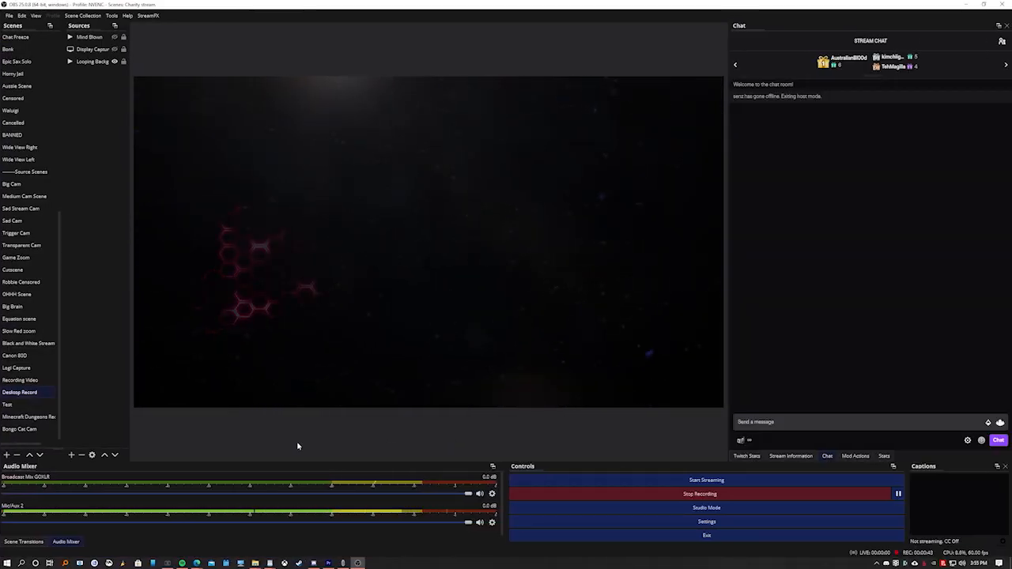
pyautogui.moveTo(288, 444)
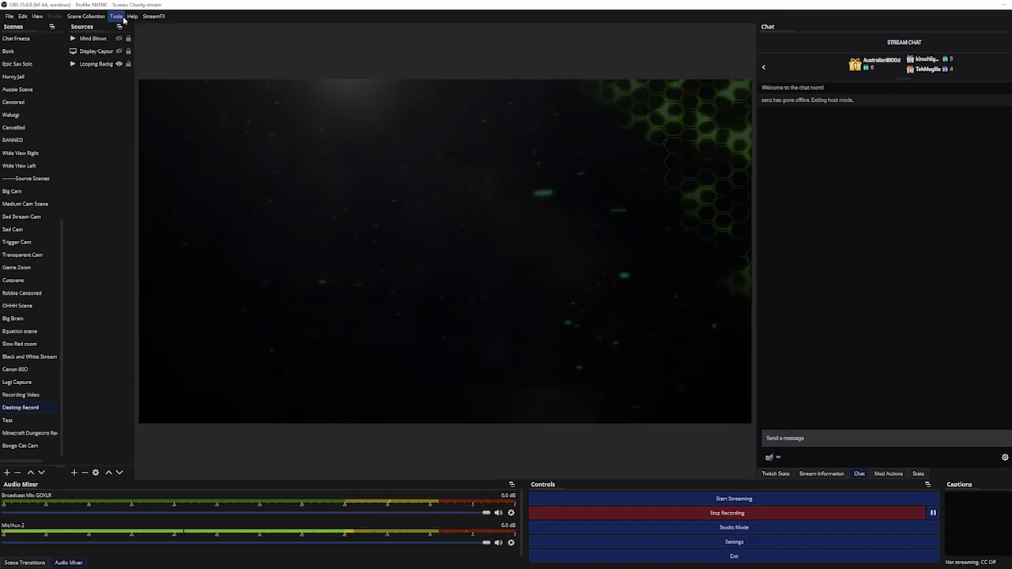
# - Open WebSockets Server Settings from the OBS Tools menu
pyautogui.click(116, 15)
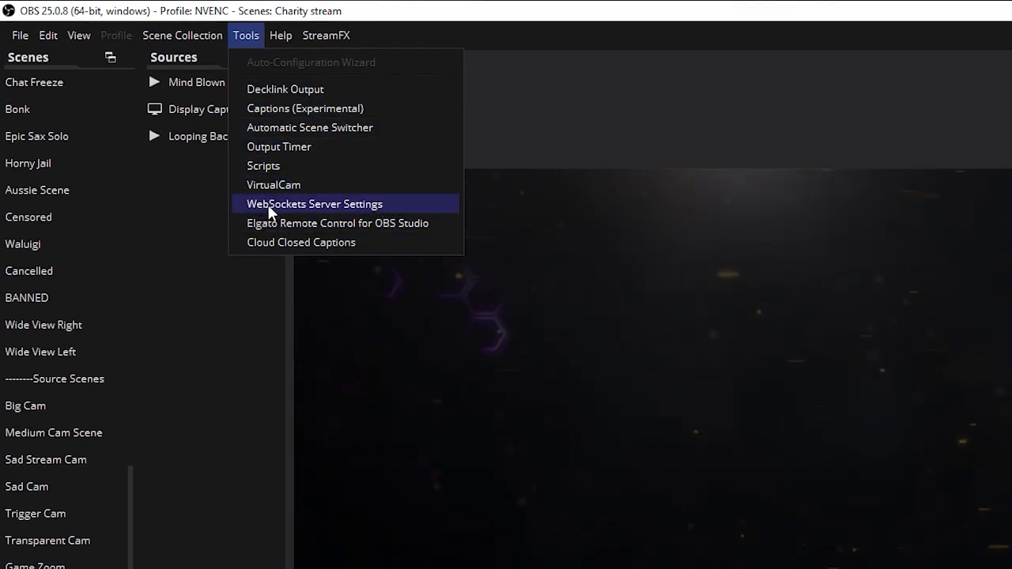
pyautogui.click(315, 205)
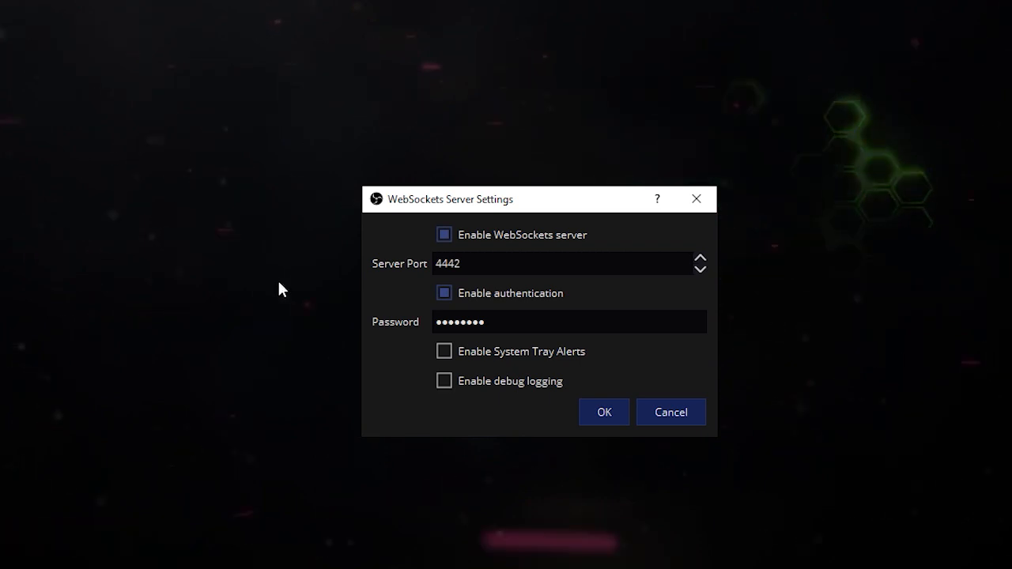
pyautogui.moveTo(692, 477)
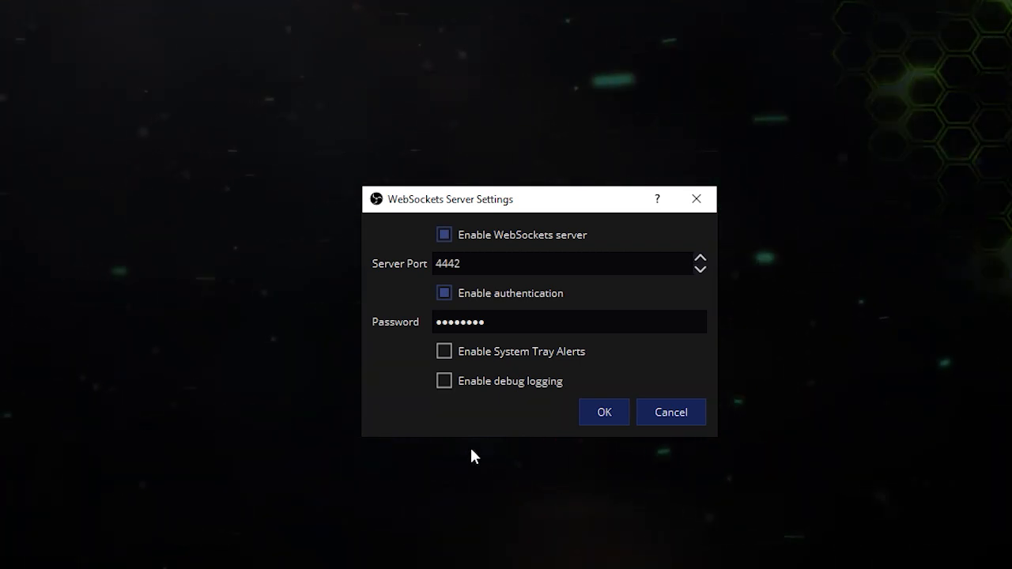
# - Confirm the WebSockets server is enabled on port 4442 with password authentication
pyautogui.click(435, 264)
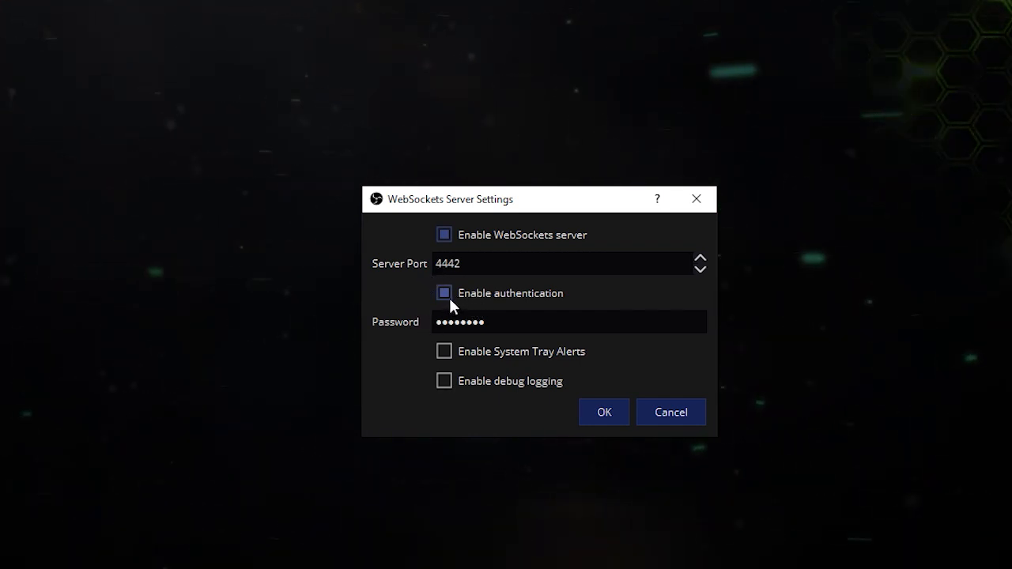
pyautogui.click(444, 293)
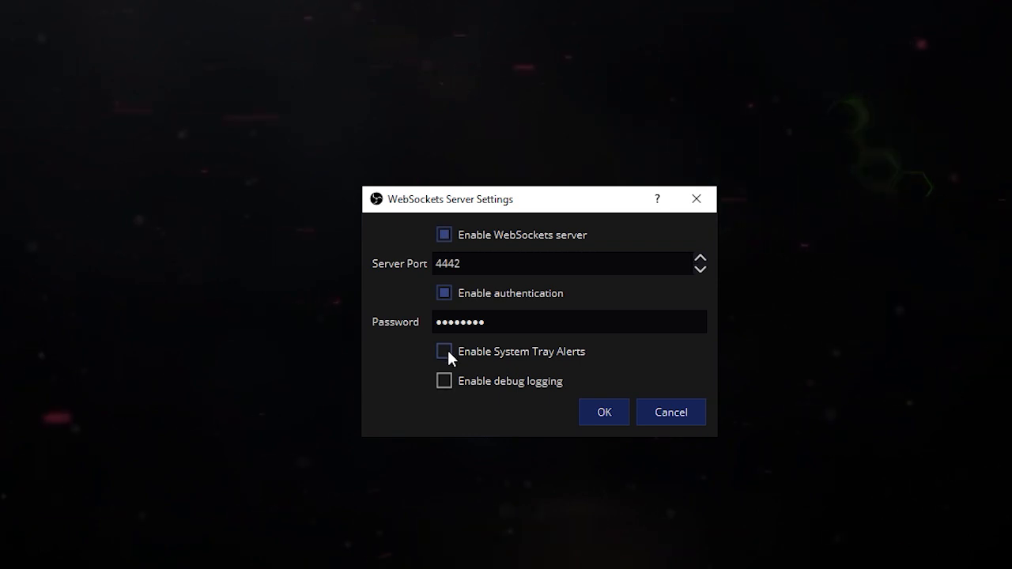
pyautogui.click(444, 351)
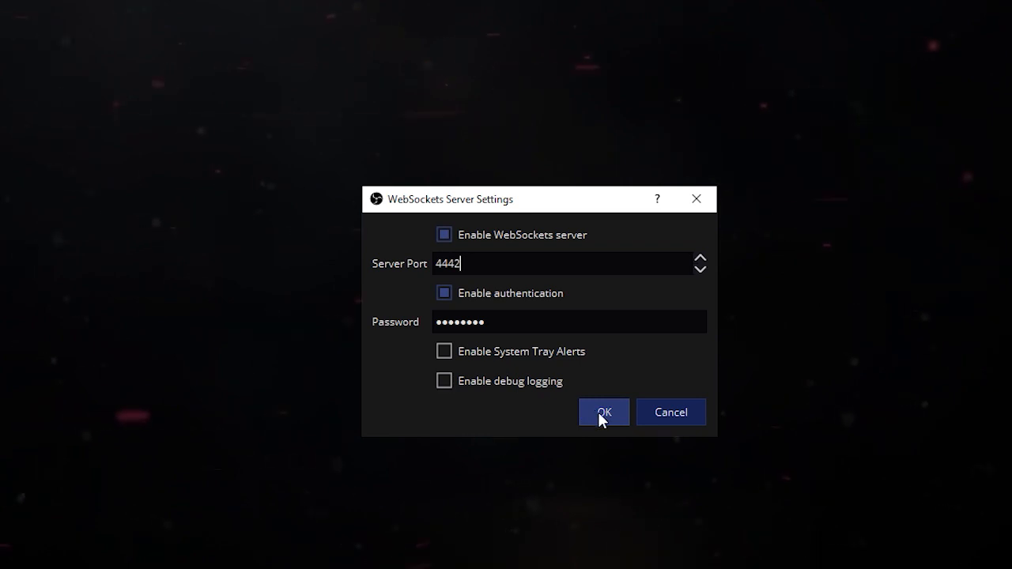
# - Save the WebSockets settings, then review all rewards on Manage Rewards & Challenges
pyautogui.click(604, 413)
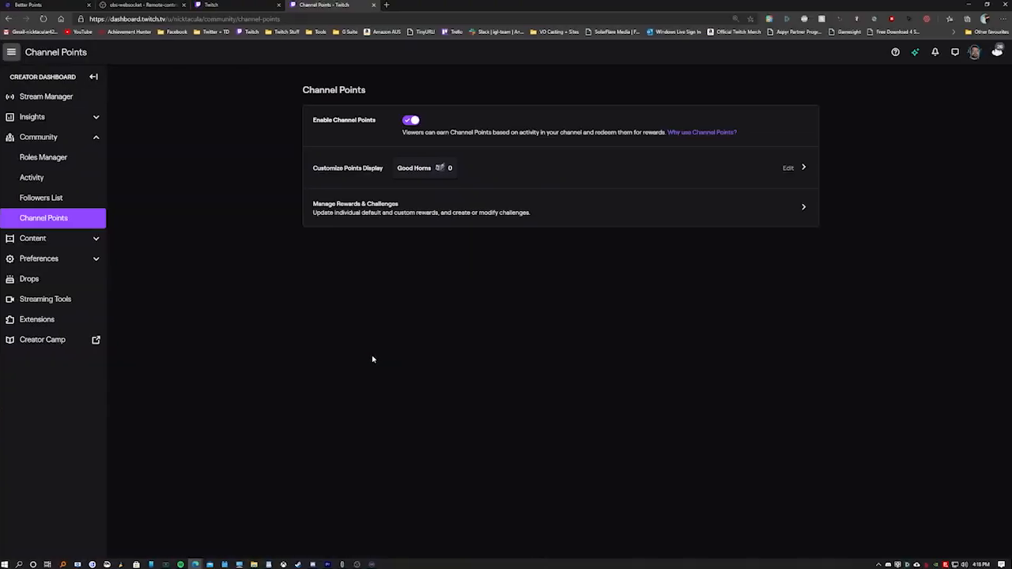
pyautogui.moveTo(360, 333)
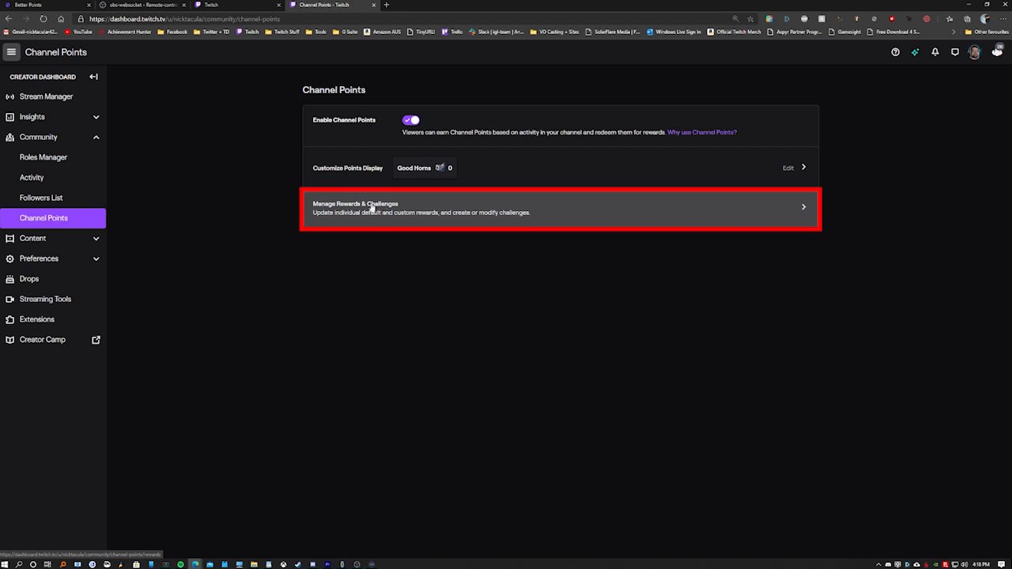
pyautogui.click(560, 208)
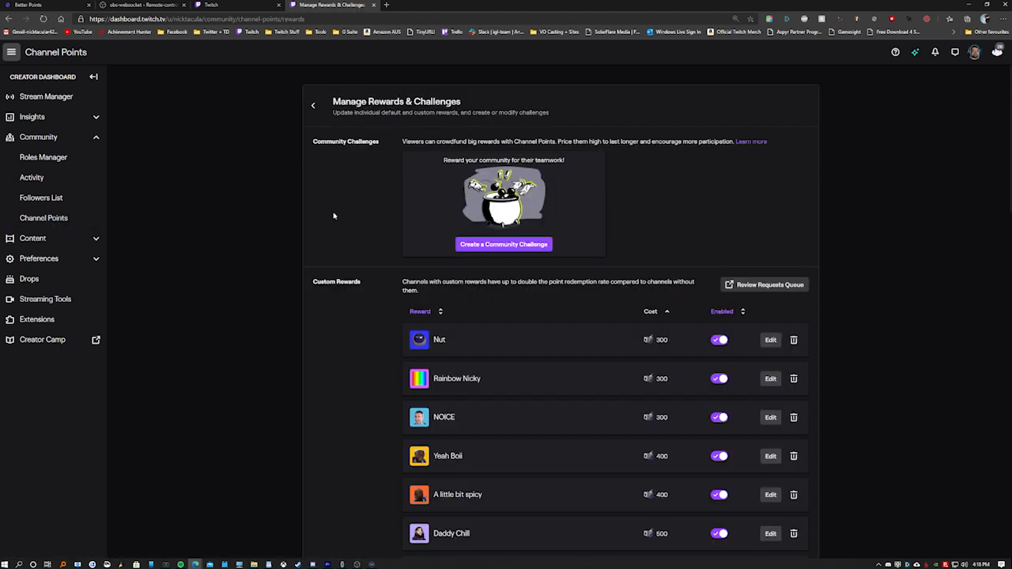
pyautogui.scroll(-3)
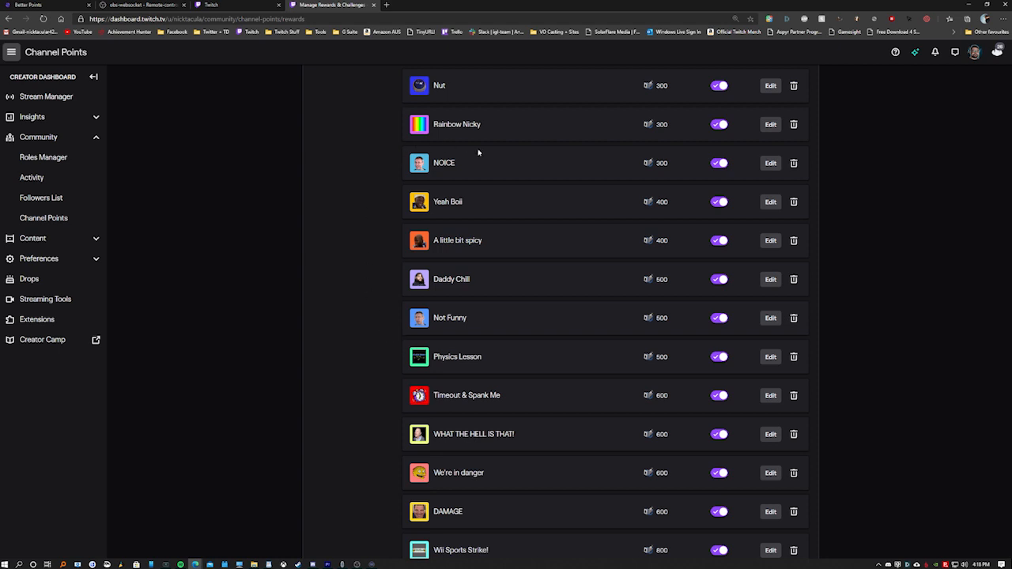
pyautogui.scroll(-3)
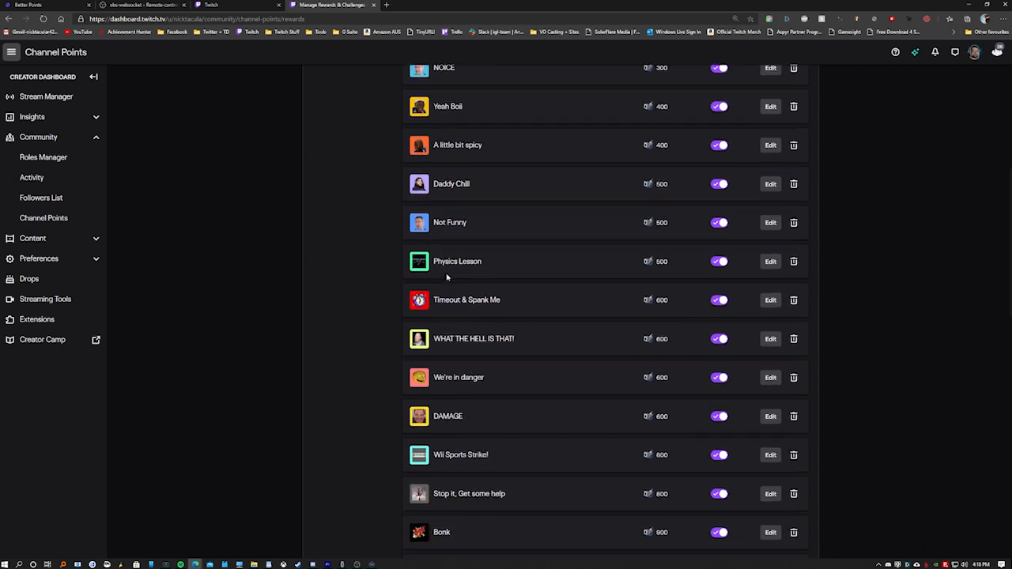
pyautogui.scroll(-3)
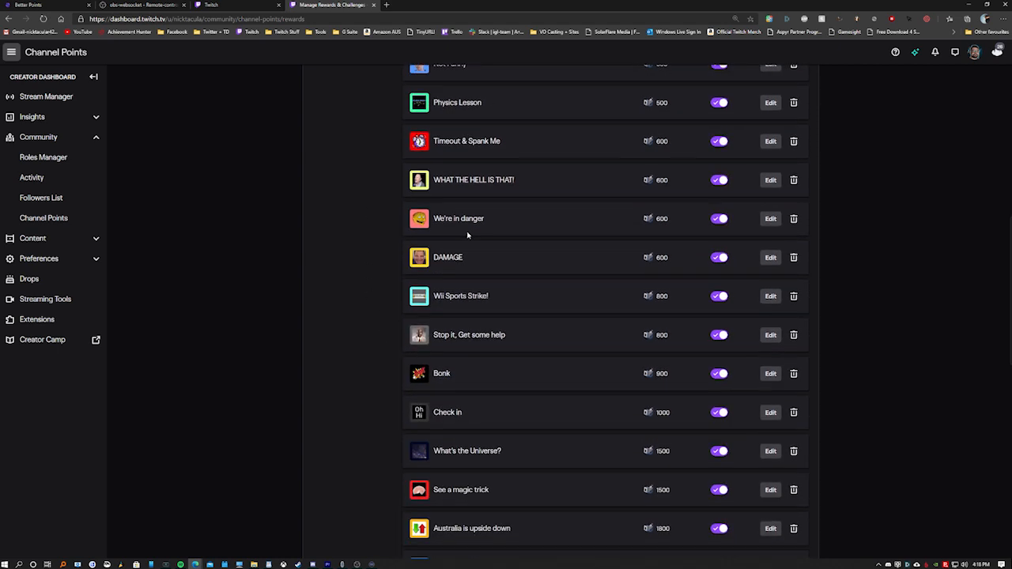
pyautogui.scroll(-3)
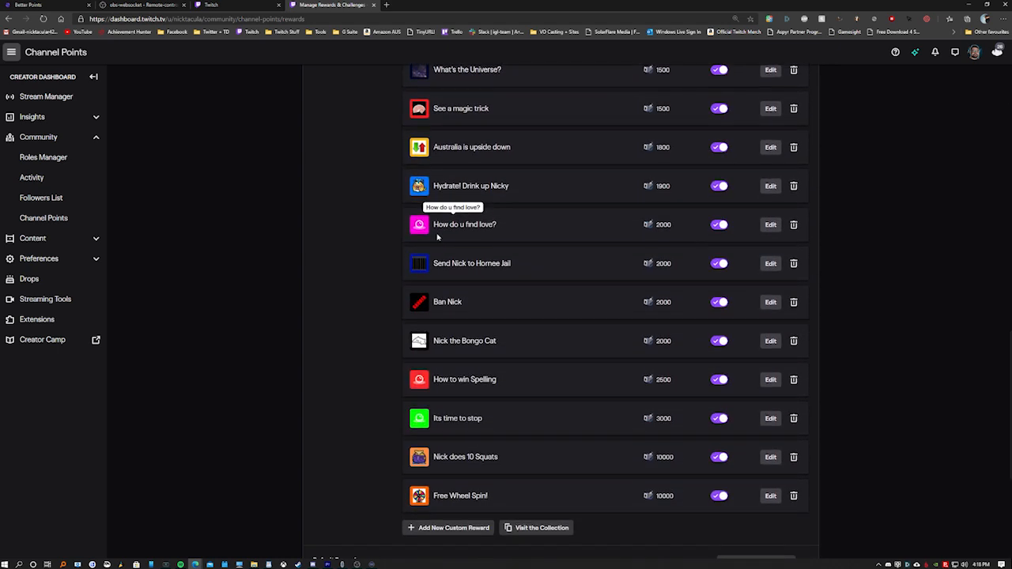
pyautogui.scroll(-3)
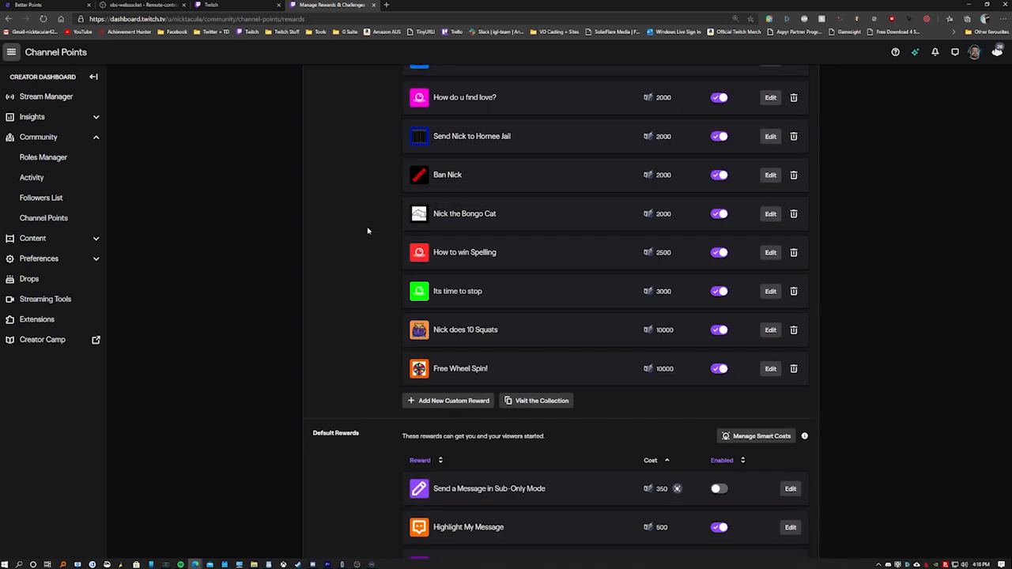
pyautogui.scroll(-3)
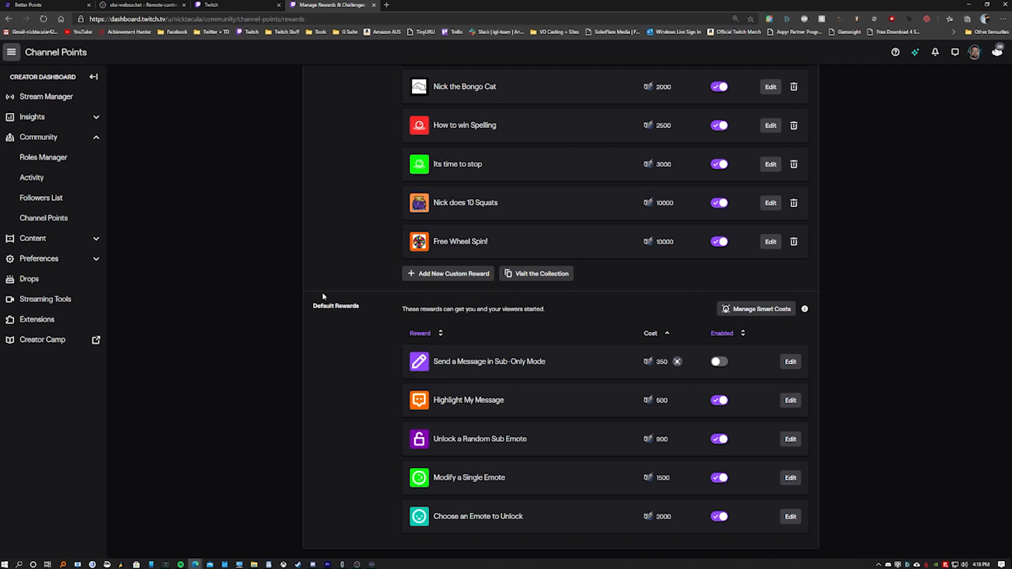
pyautogui.moveTo(411, 319)
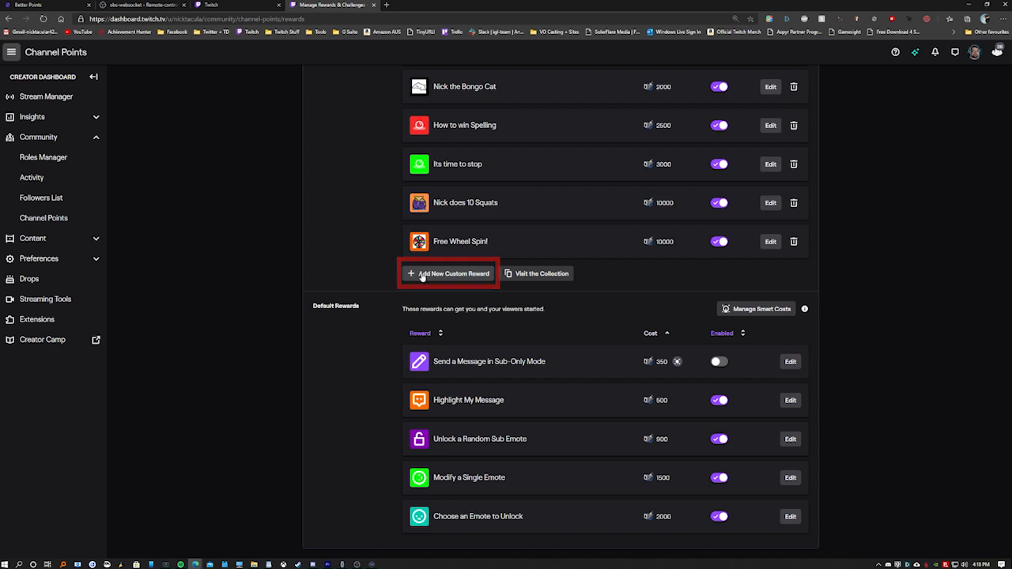
# - Create a 'Mind Blown' custom reward costing 300 points with a blue background
pyautogui.click(448, 272)
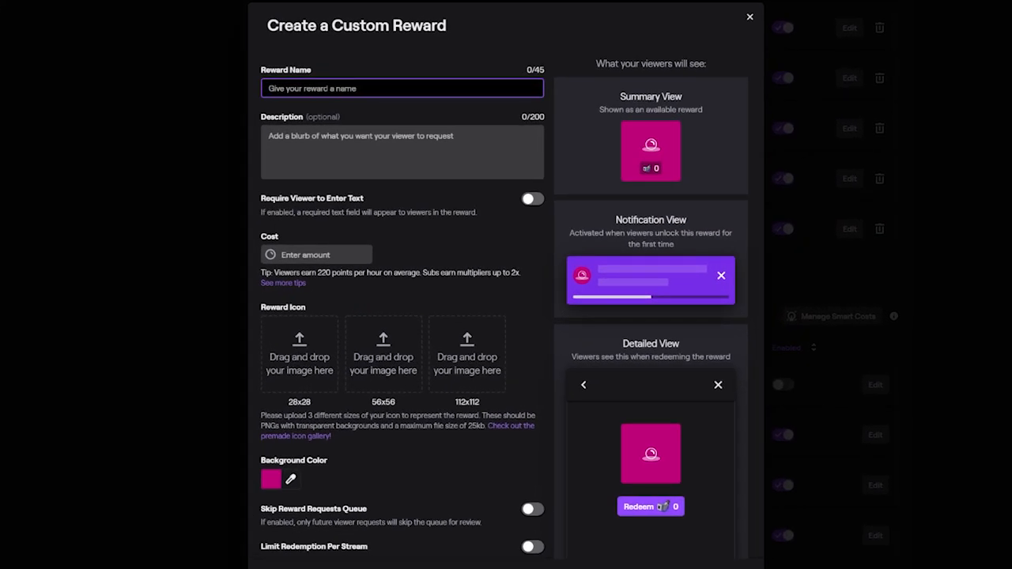
pyautogui.write('Mind Blown')
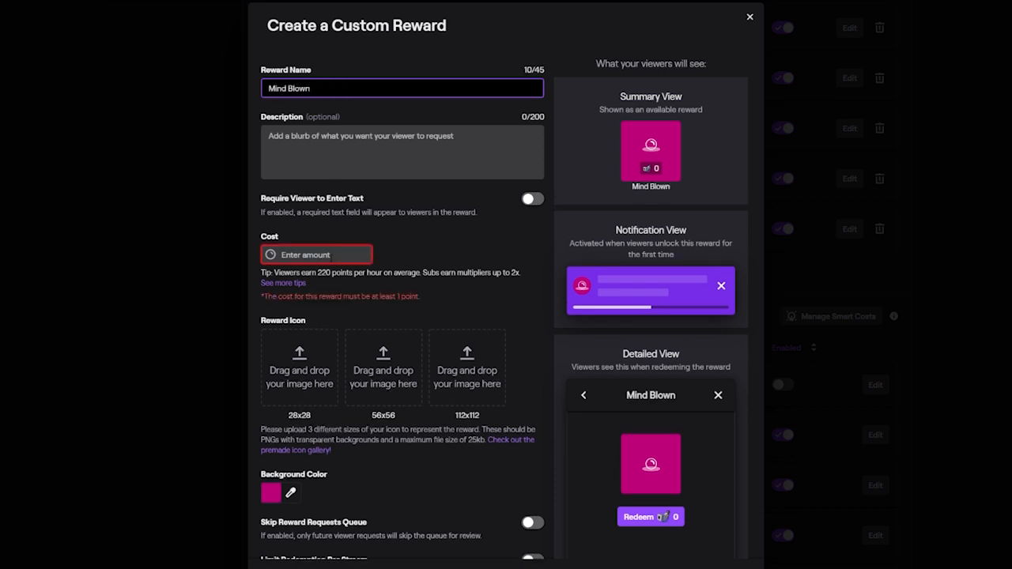
pyautogui.click(316, 254)
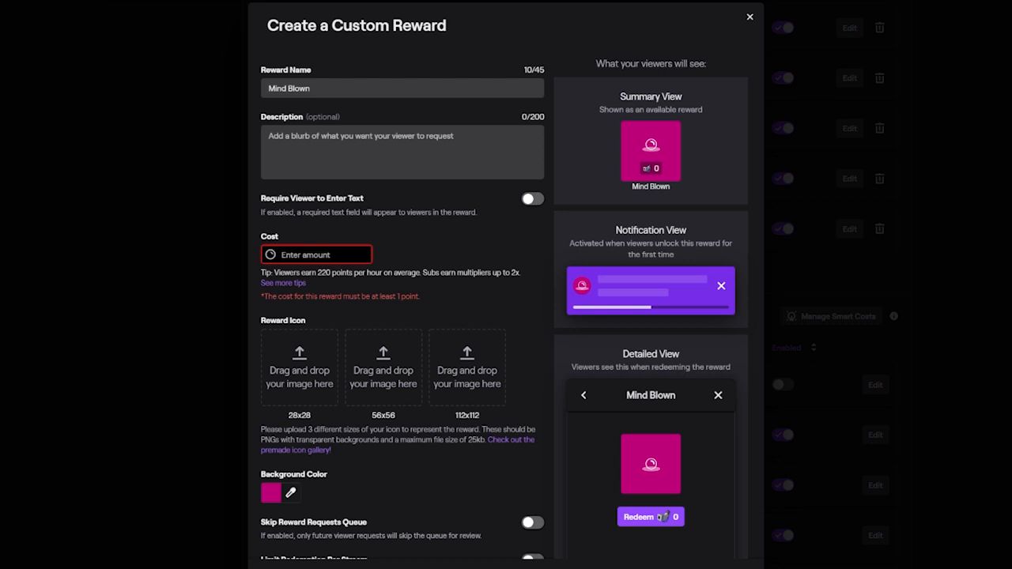
pyautogui.write('300')
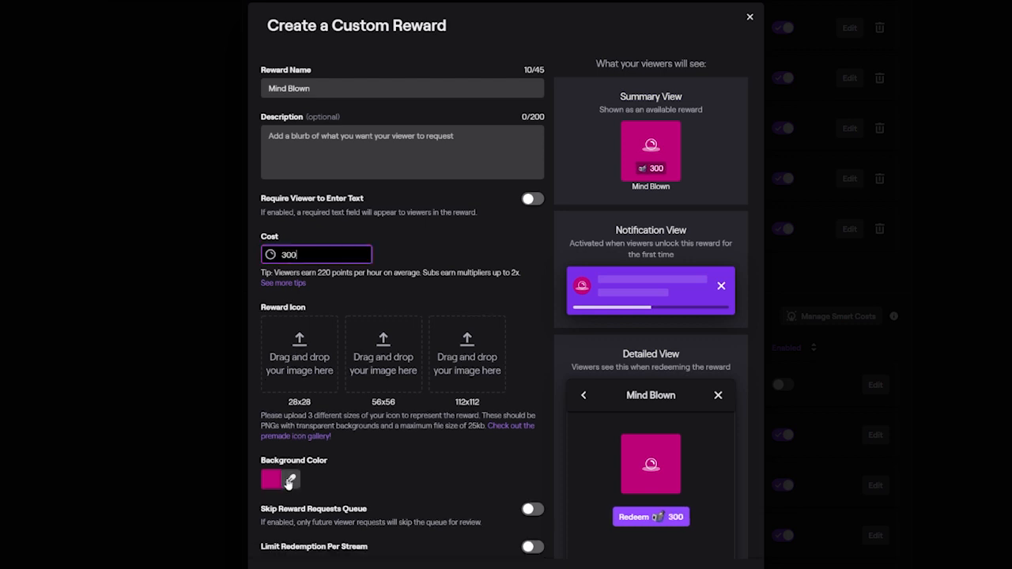
pyautogui.click(272, 480)
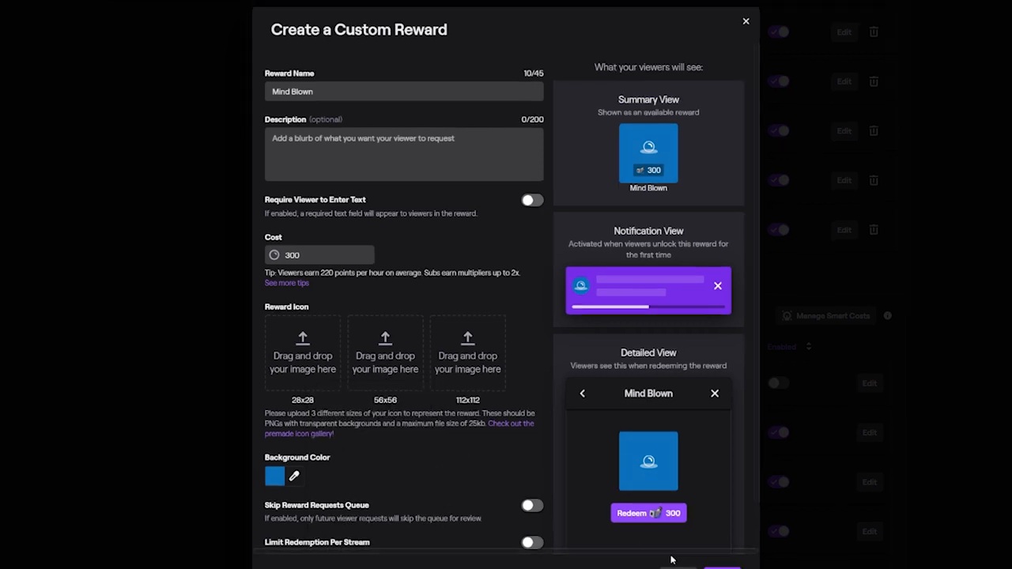
pyautogui.click(744, 21)
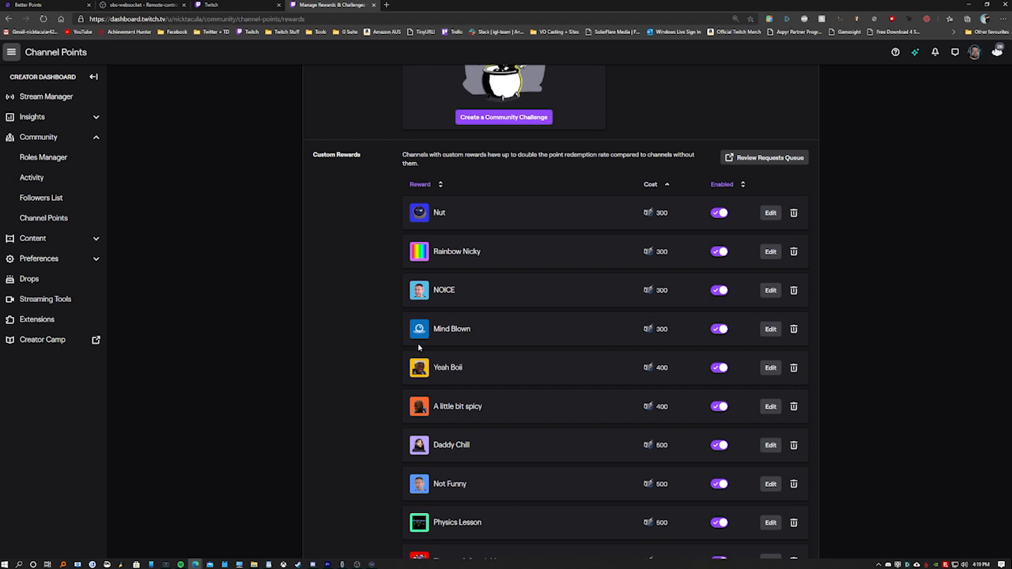
pyautogui.moveTo(418, 314)
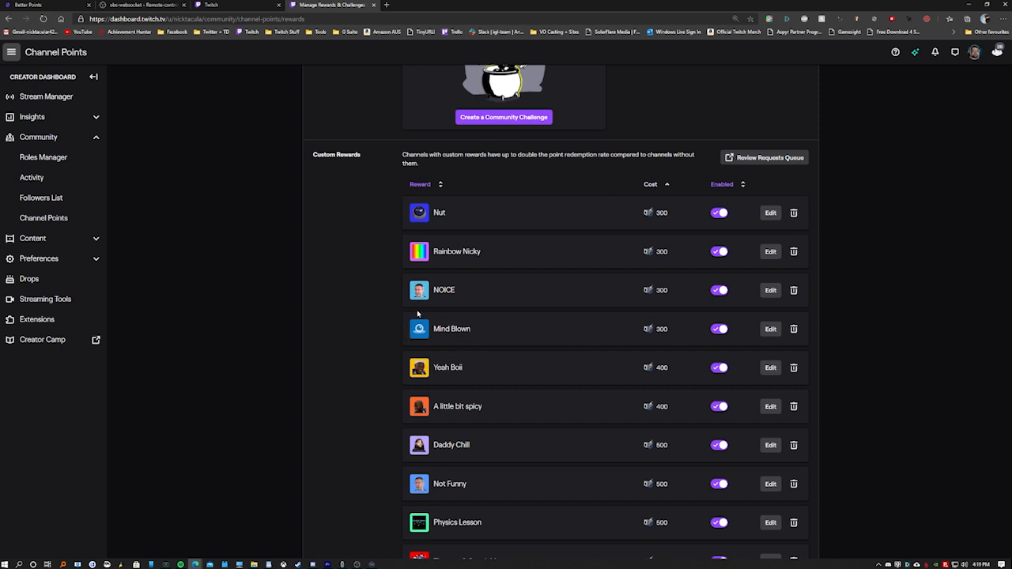
pyautogui.moveTo(411, 320)
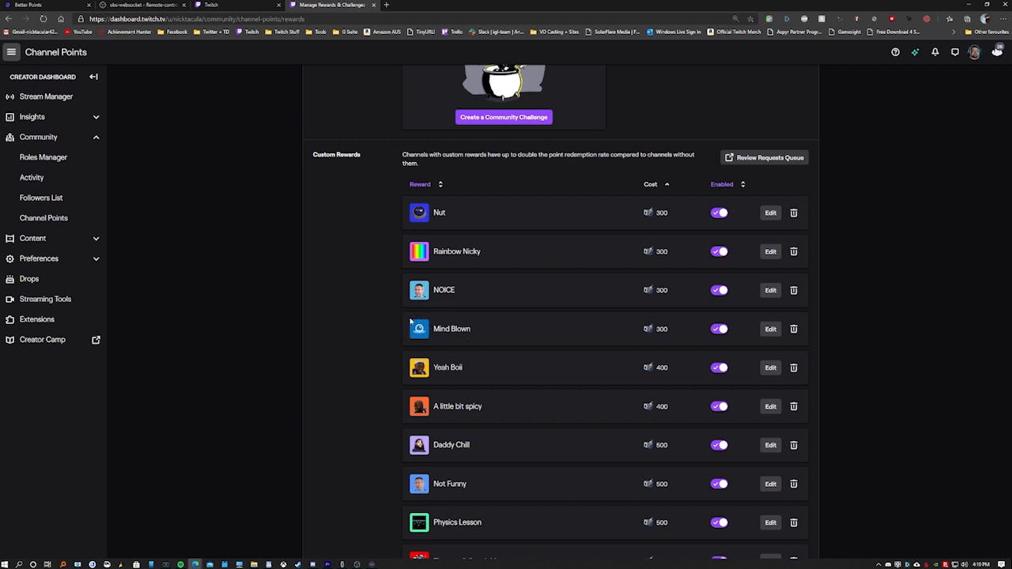
pyautogui.moveTo(303, 214)
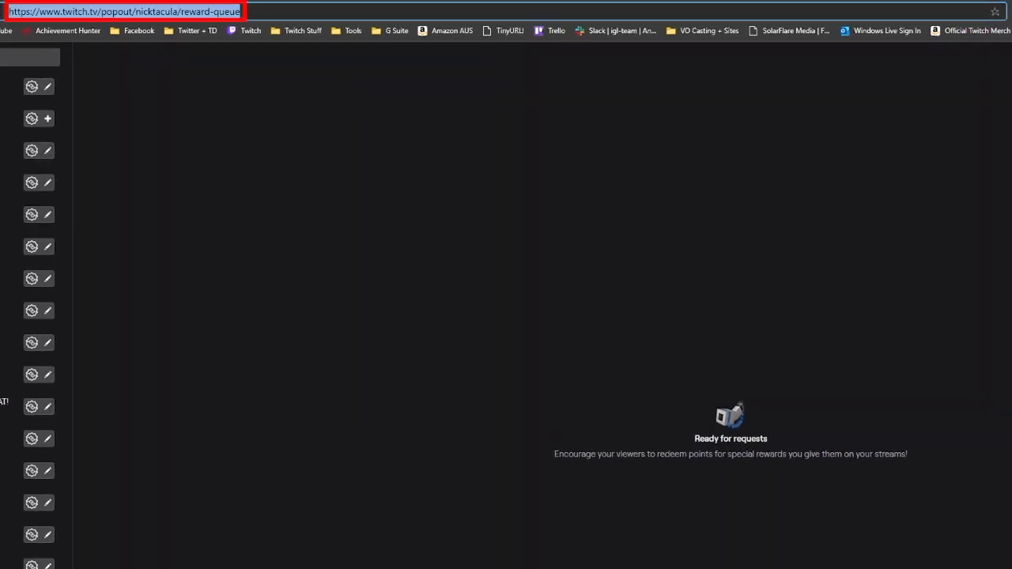
# - Select the popout reward-queue URL in Chrome's address bar
pyautogui.click(126, 11)
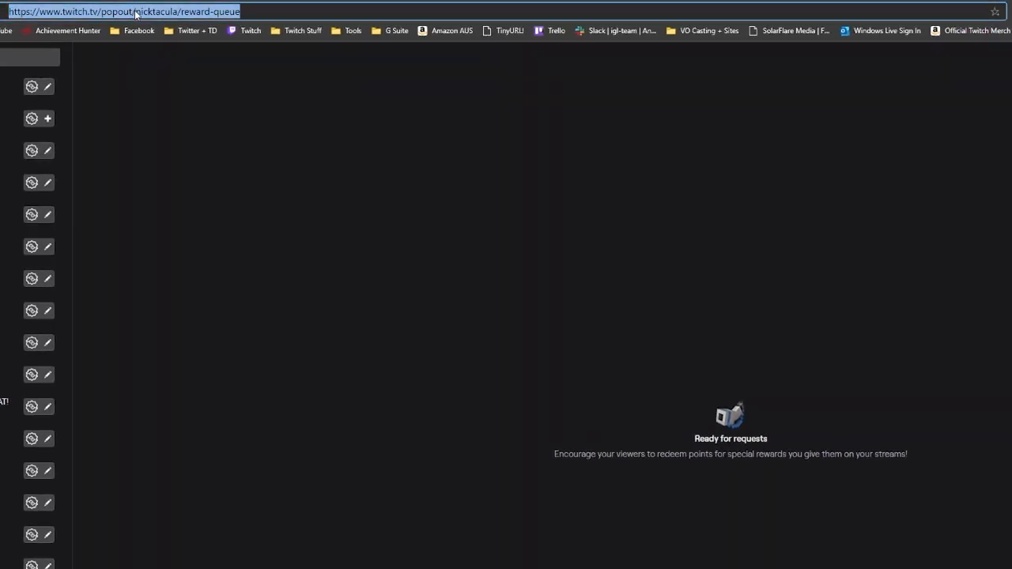
pyautogui.doubleClick(156, 11)
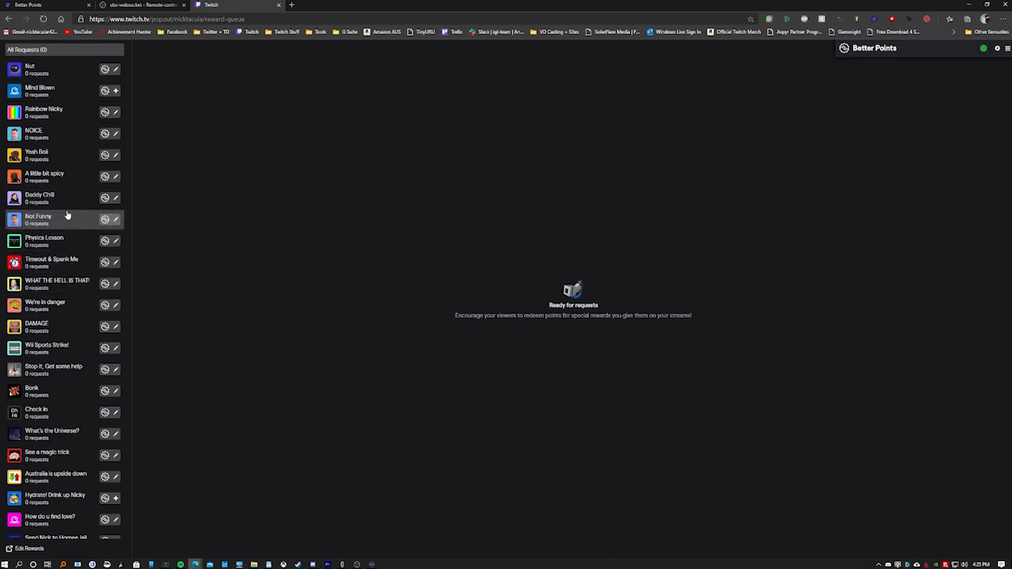
pyautogui.moveTo(541, 123)
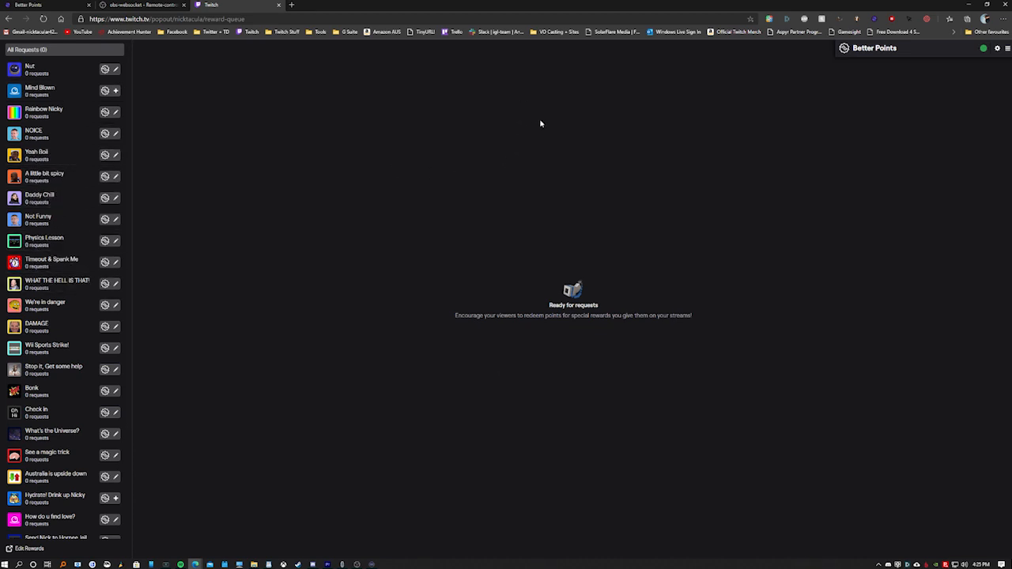
pyautogui.moveTo(541, 123)
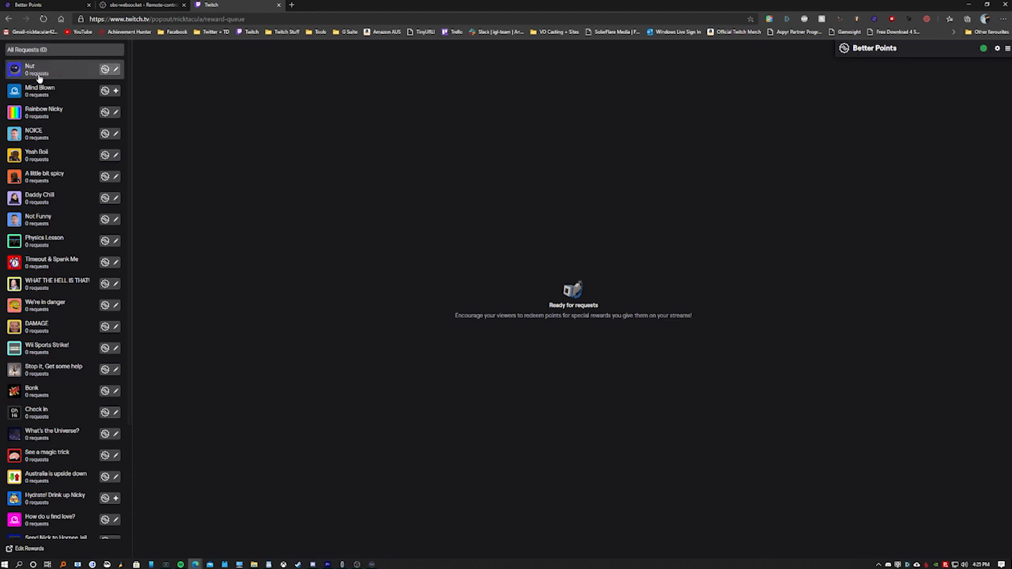
pyautogui.moveTo(72, 91)
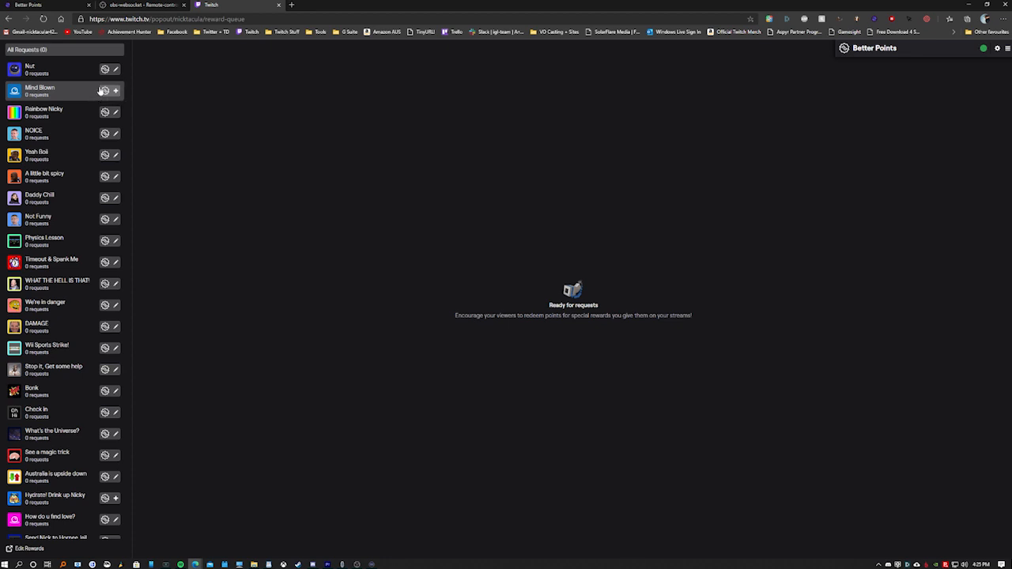
pyautogui.moveTo(35, 92)
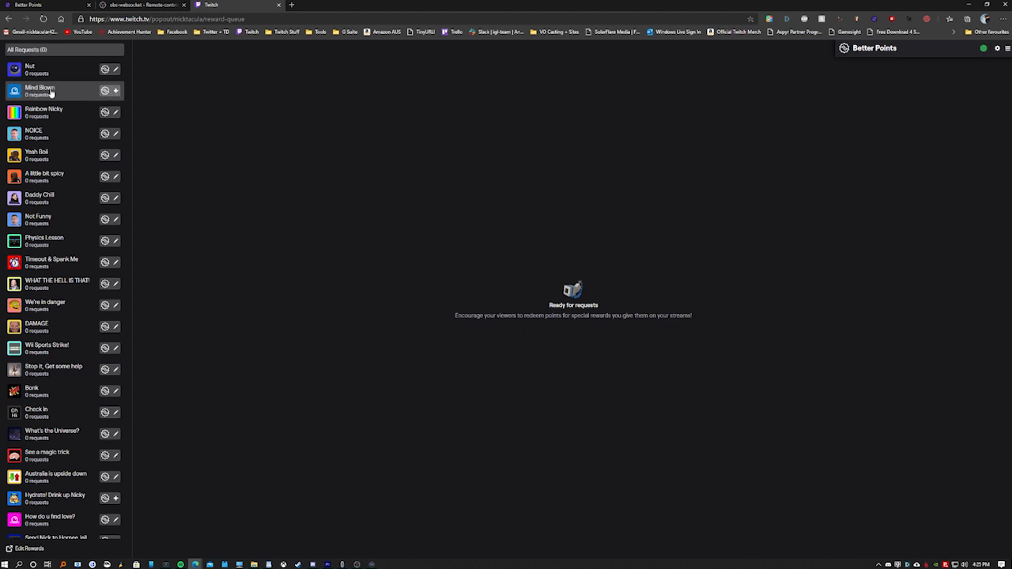
pyautogui.moveTo(79, 87)
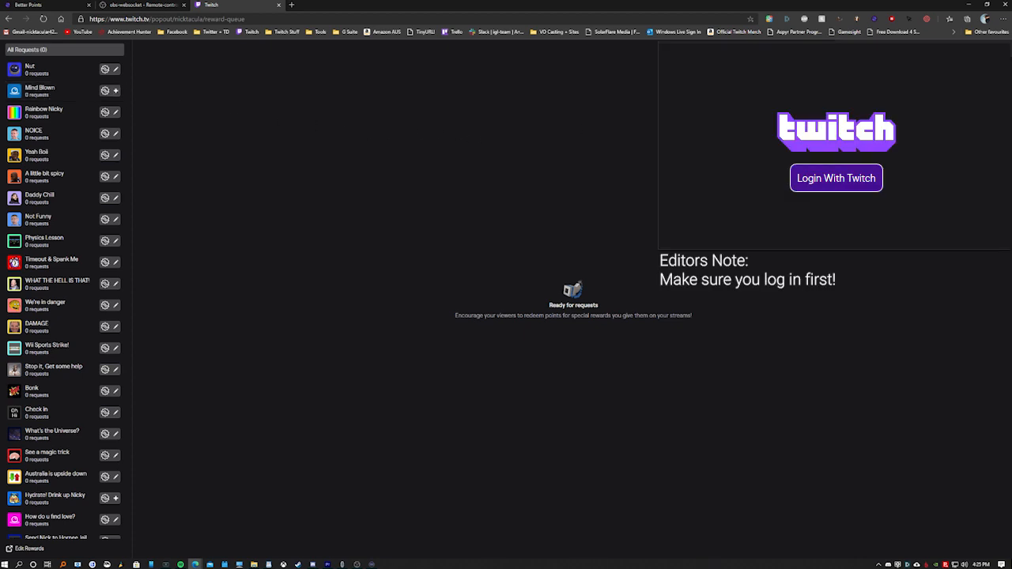
pyautogui.click(998, 48)
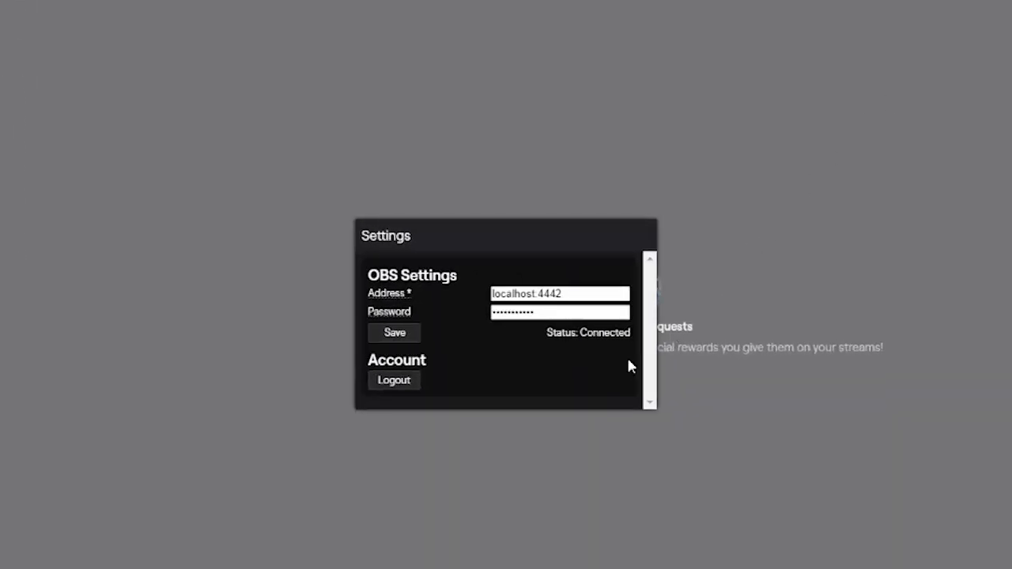
pyautogui.moveTo(565, 358)
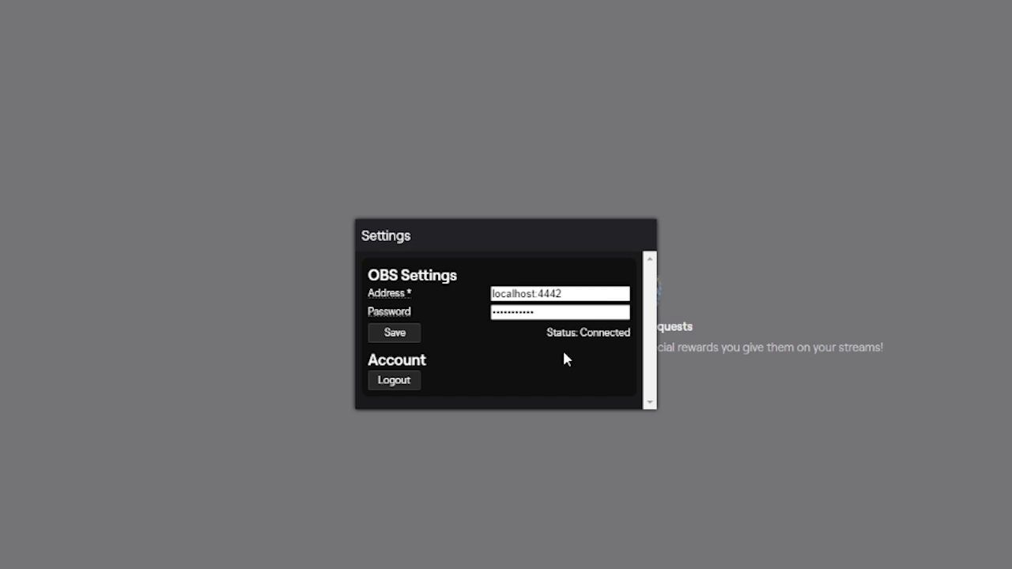
pyautogui.moveTo(471, 308)
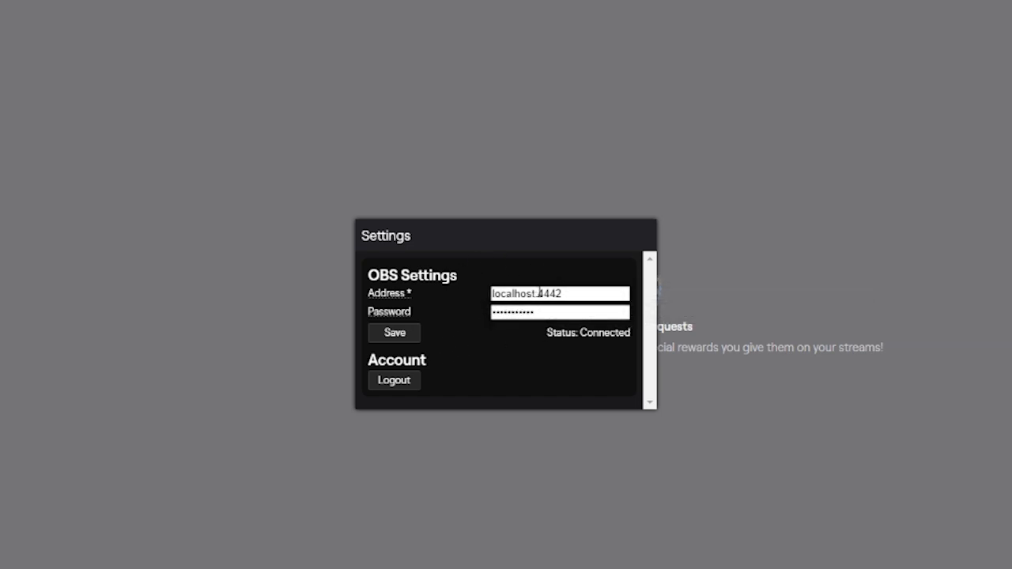
pyautogui.click(560, 293)
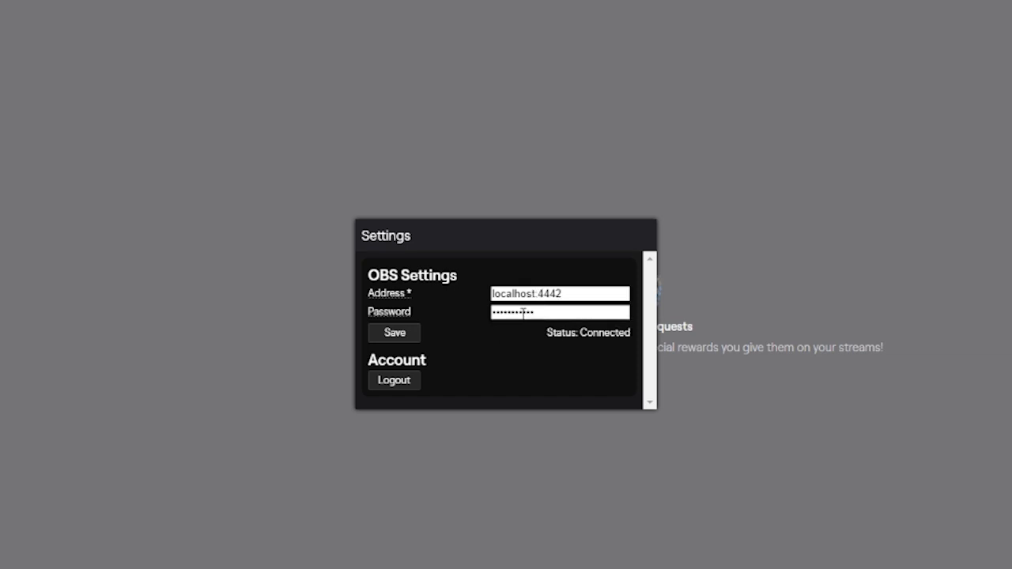
pyautogui.click(560, 312)
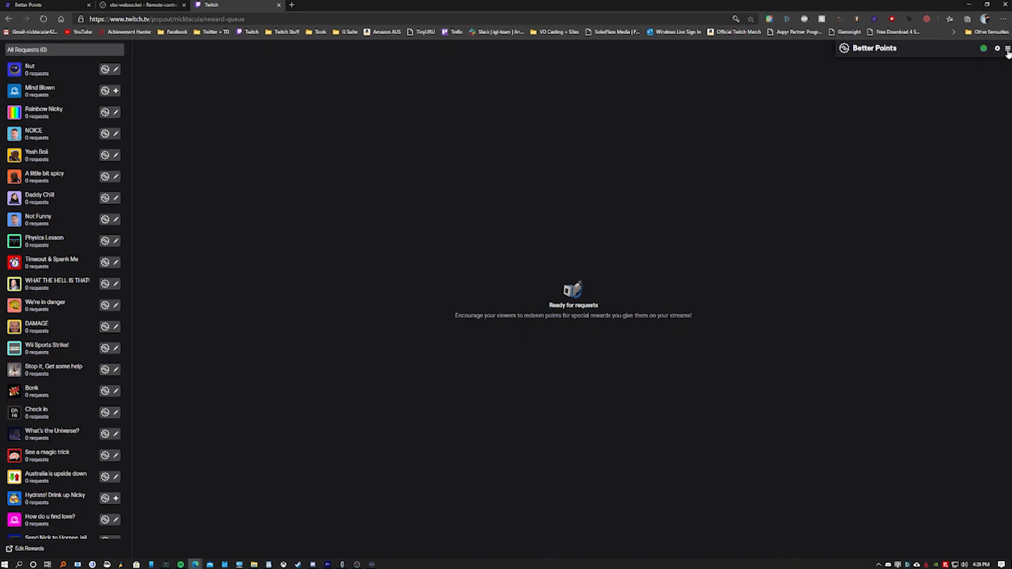
# - Open the Better Points Event List via the hamburger menu
pyautogui.click(1009, 48)
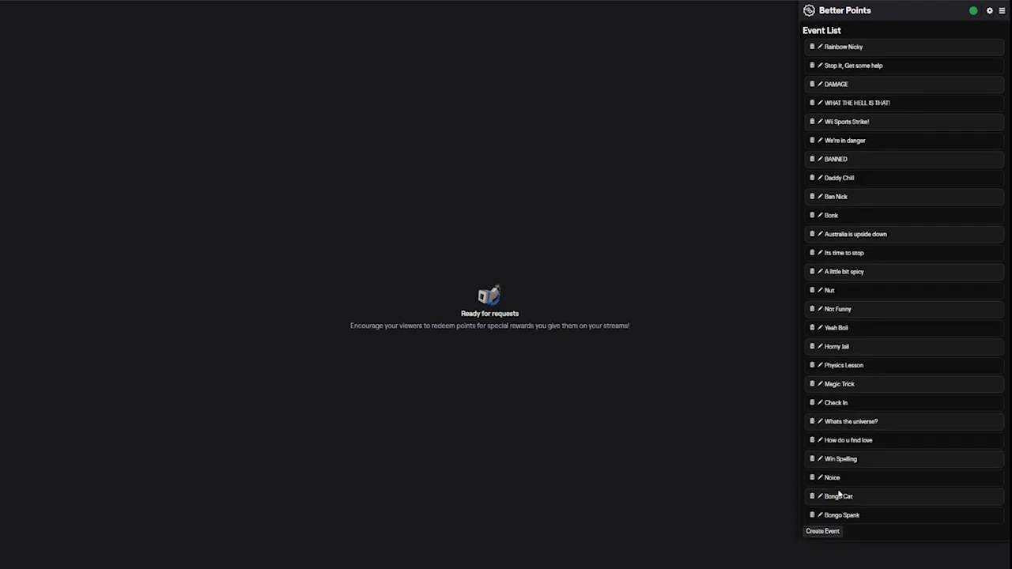
pyautogui.moveTo(857, 119)
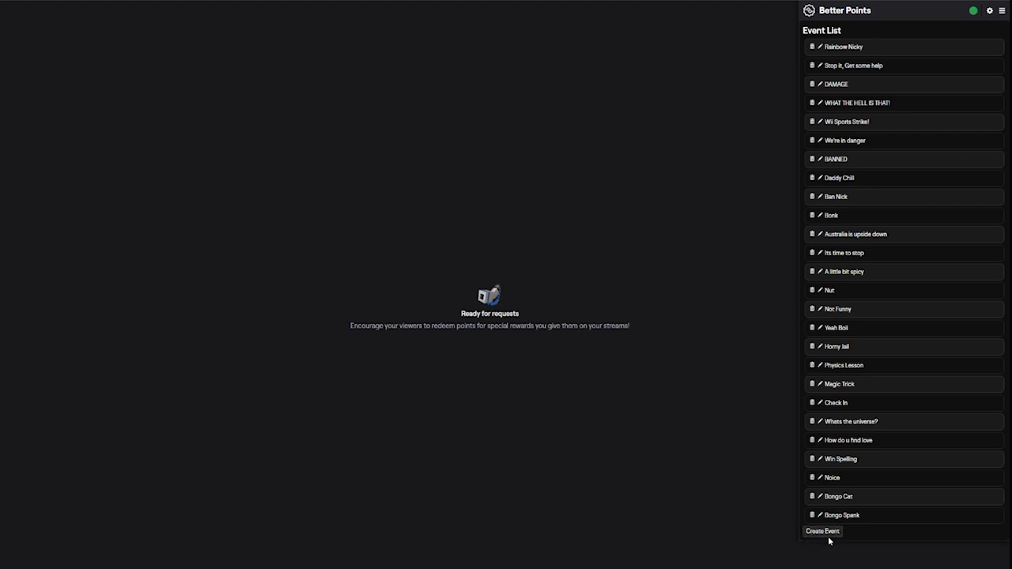
# - Start a new event with extra action steps and name it 'Mind Blown'
pyautogui.click(822, 531)
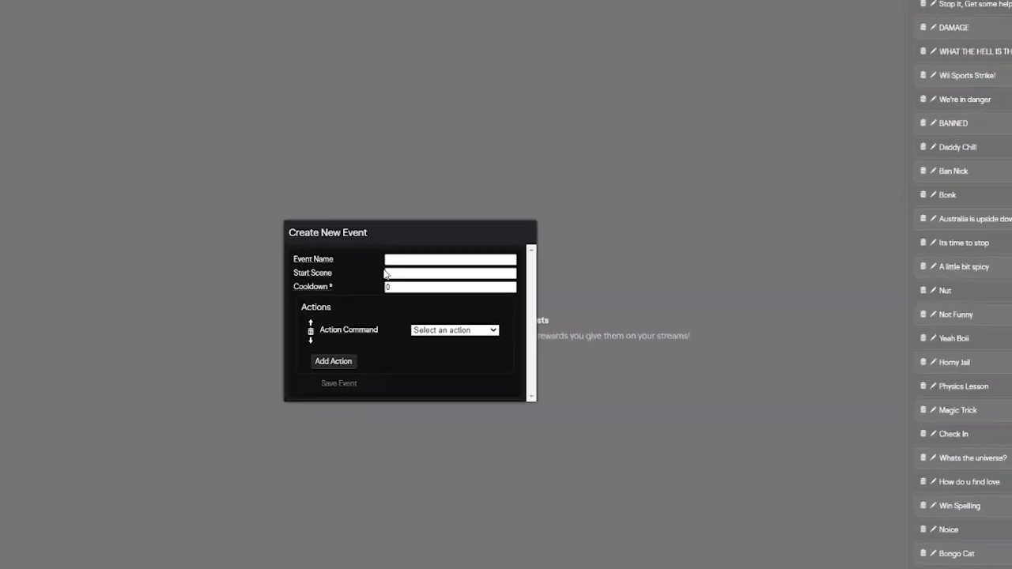
pyautogui.moveTo(388, 273)
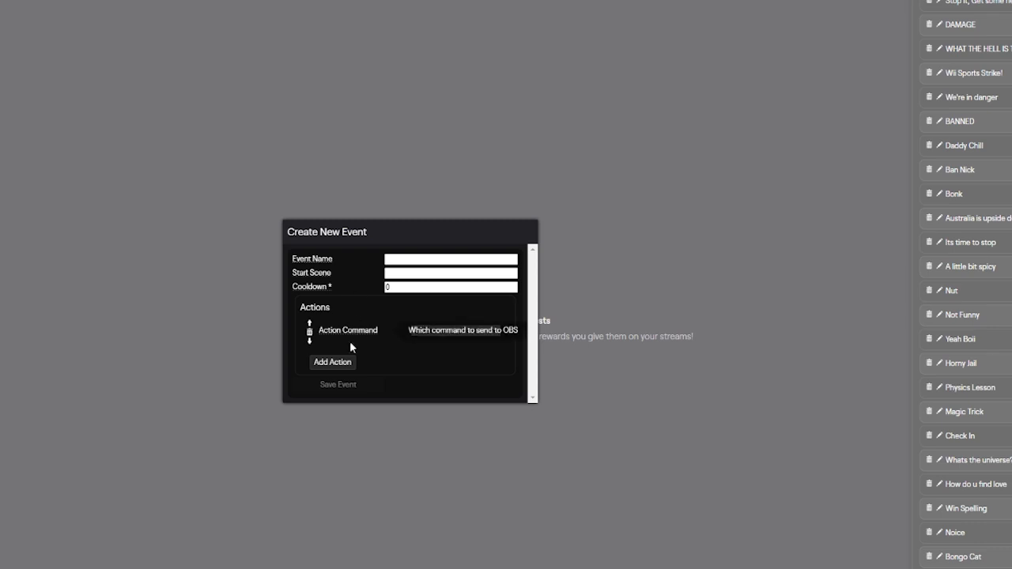
pyautogui.click(333, 362)
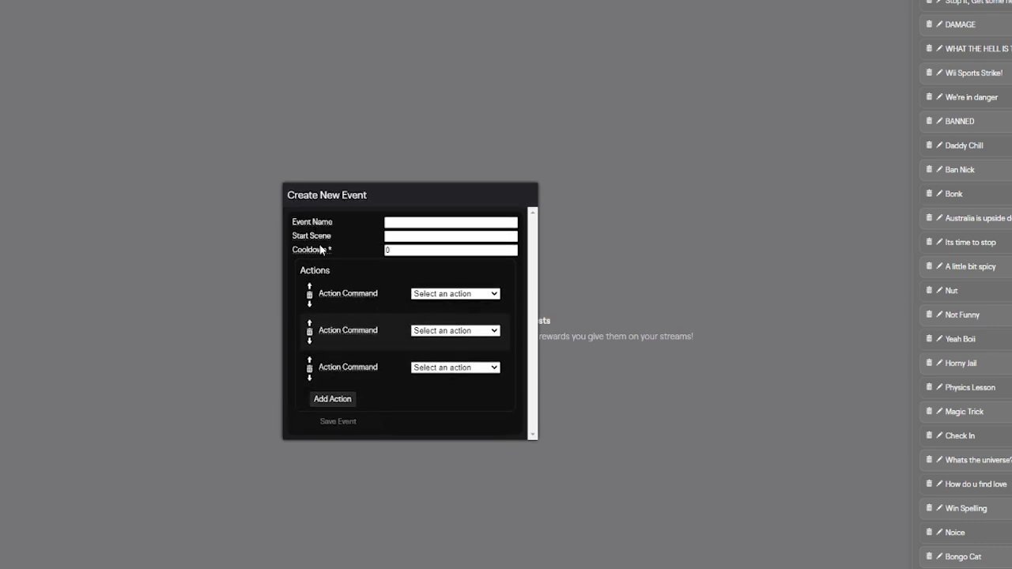
pyautogui.moveTo(323, 250)
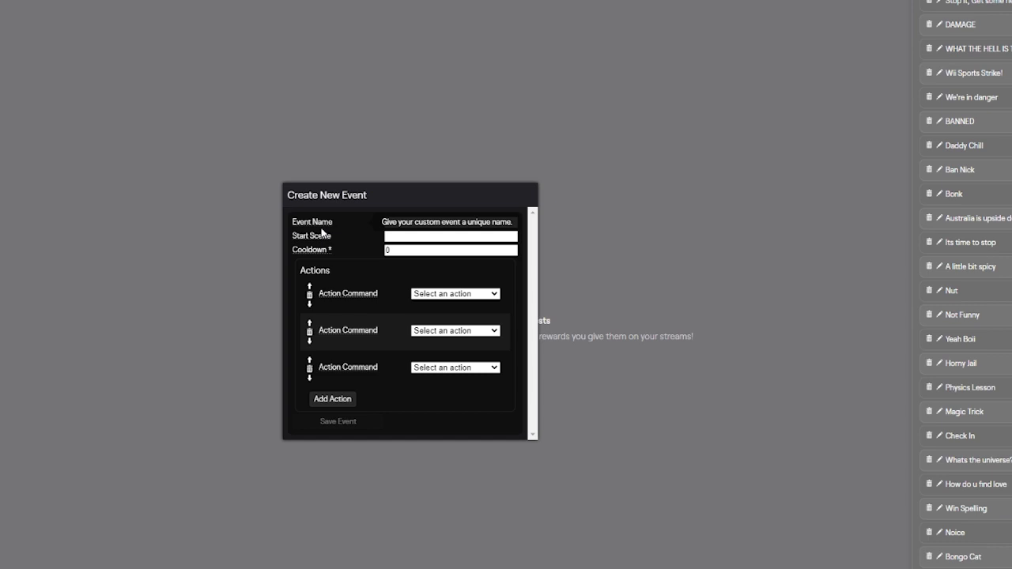
pyautogui.click(451, 221)
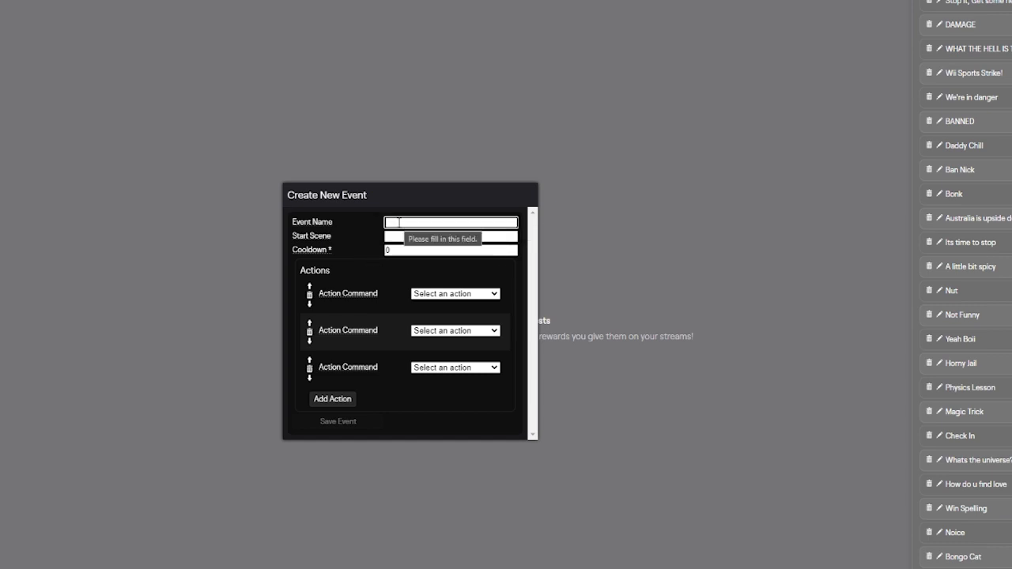
pyautogui.write('Mind Blown')
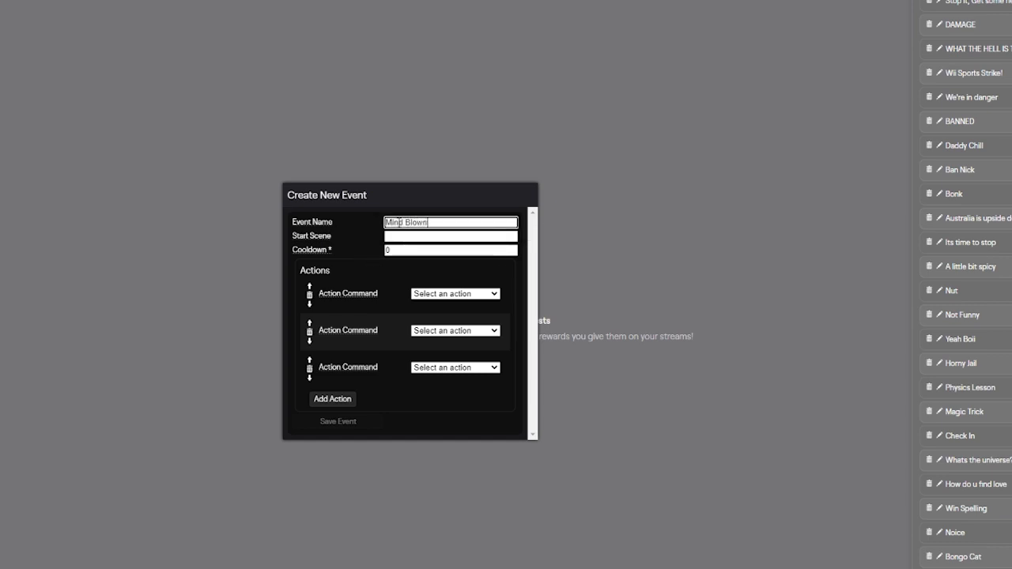
# - Leave Start Scene blank and set the event cooldown to 10
pyautogui.click(450, 236)
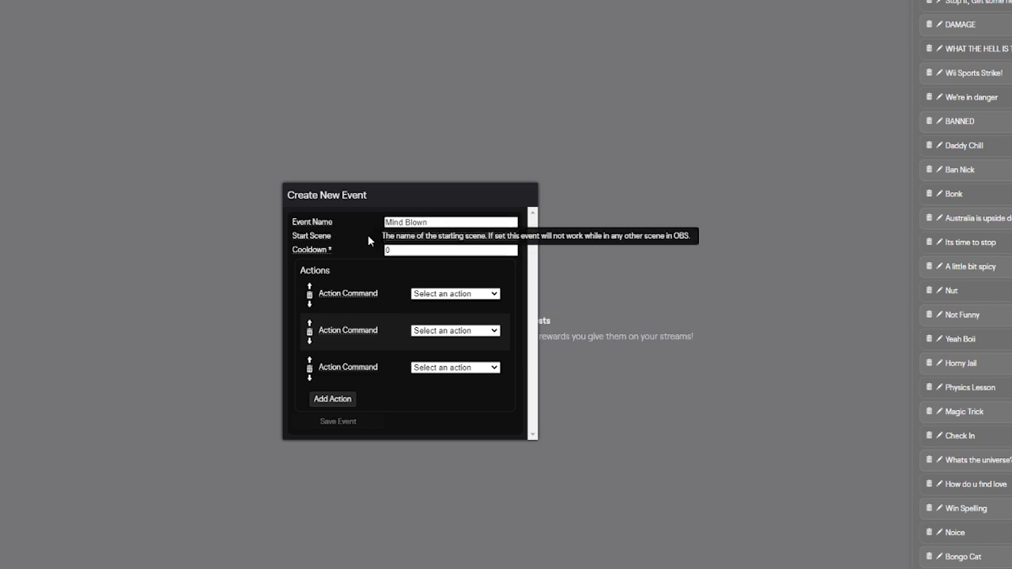
pyautogui.click(451, 235)
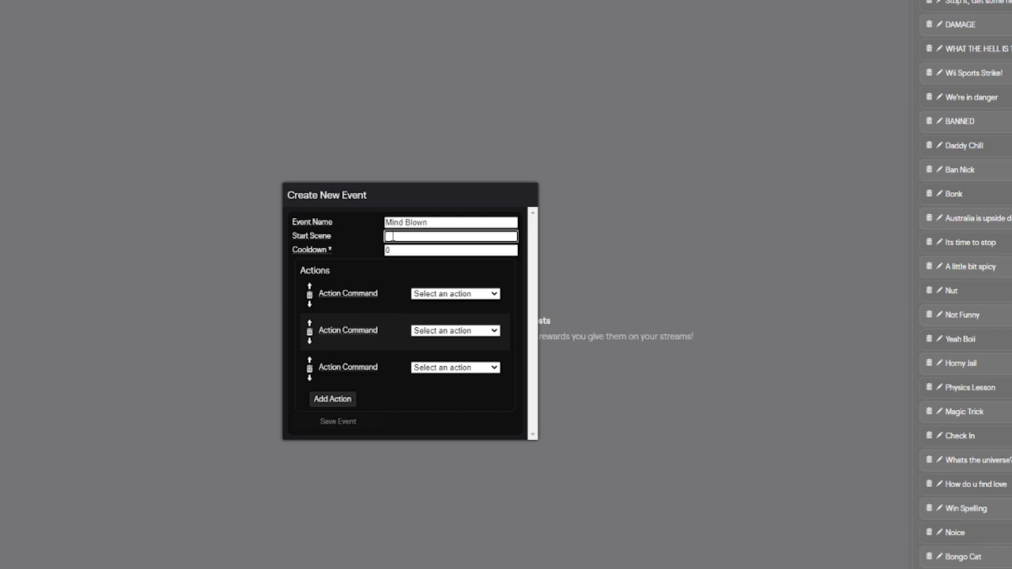
pyautogui.click(451, 250)
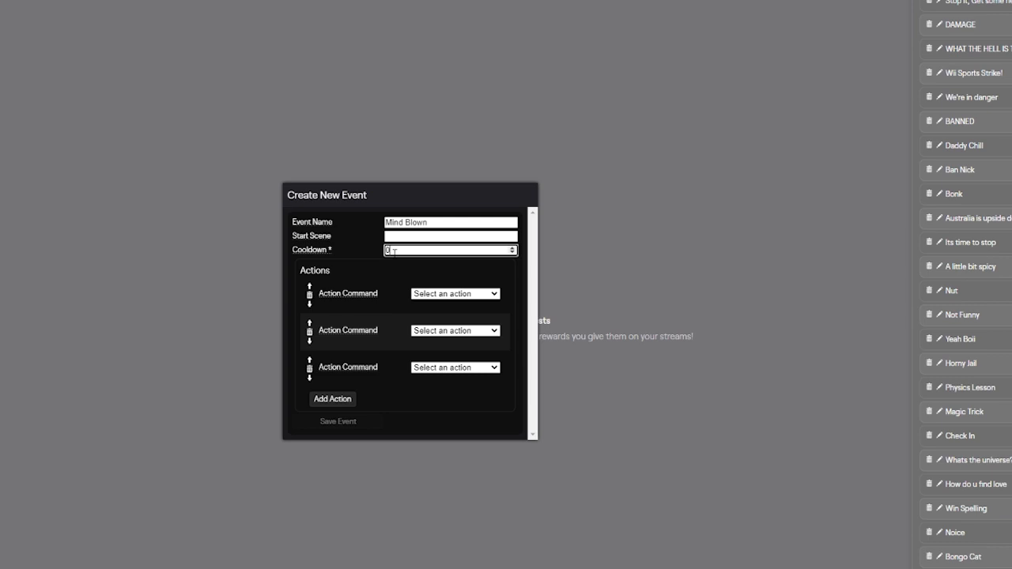
pyautogui.write('6000')
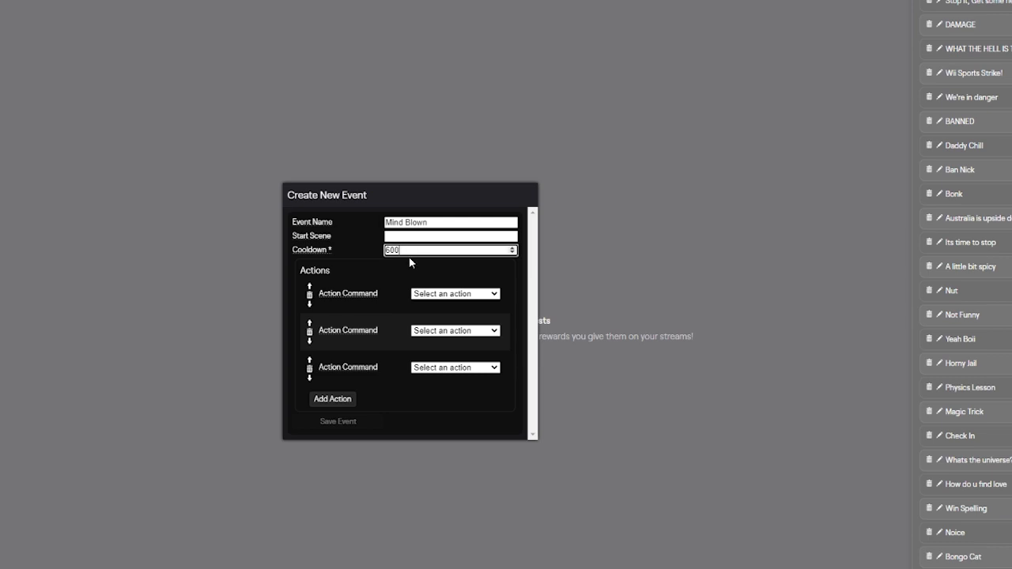
pyautogui.moveTo(387, 262)
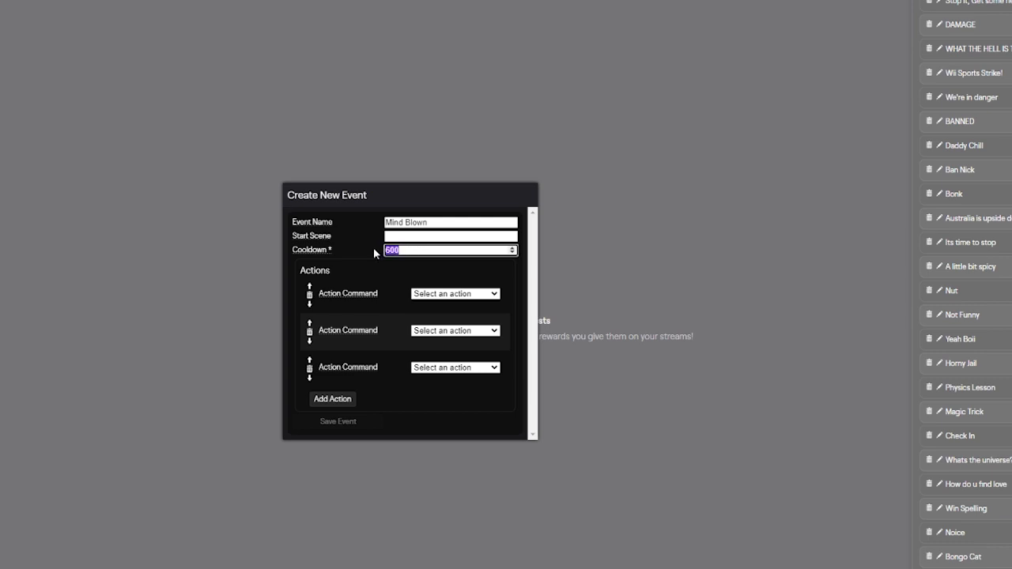
pyautogui.write('10')
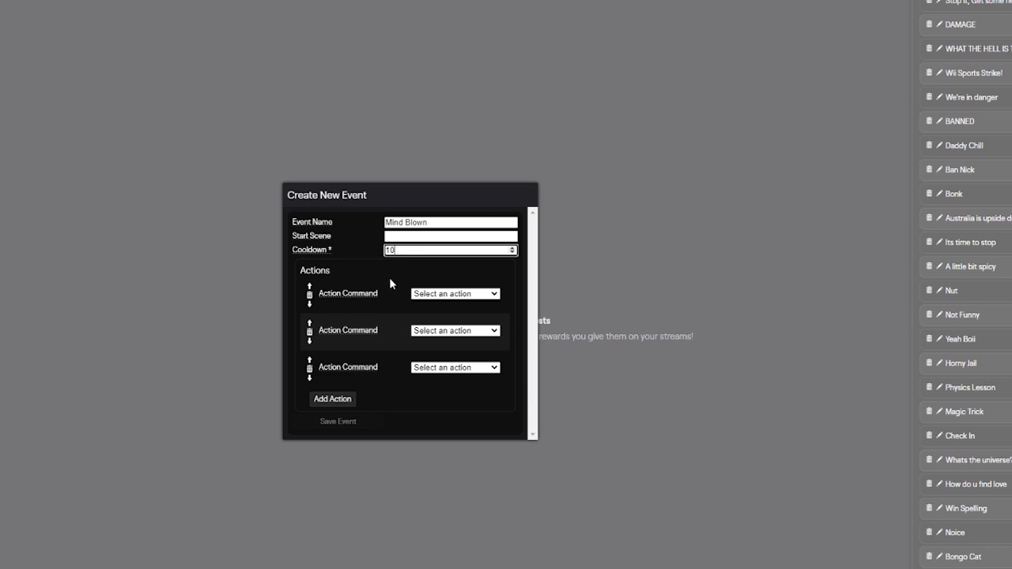
# - Set action 1 to show the Mind Blown source in Desktop Record
pyautogui.click(454, 293)
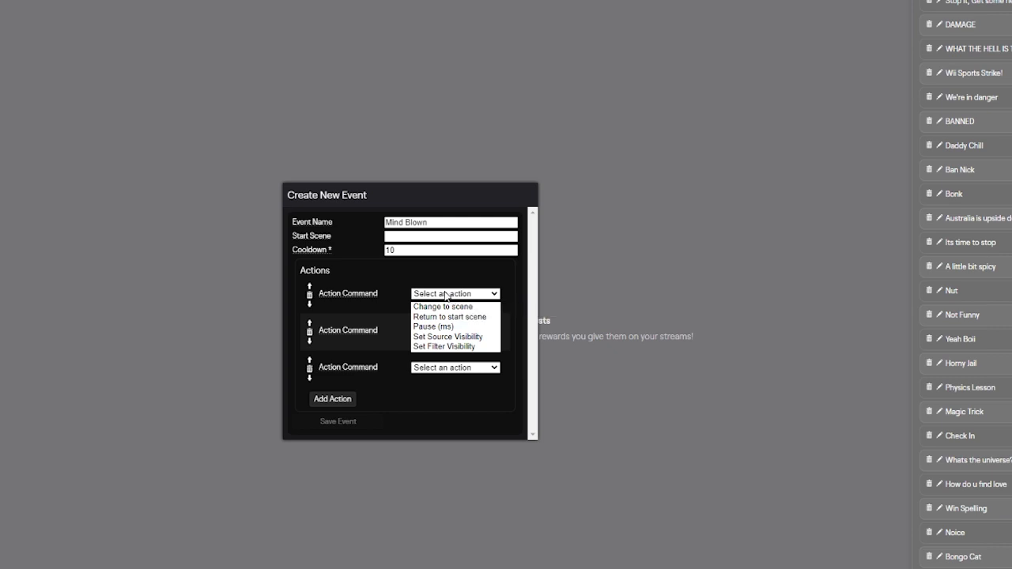
pyautogui.click(448, 336)
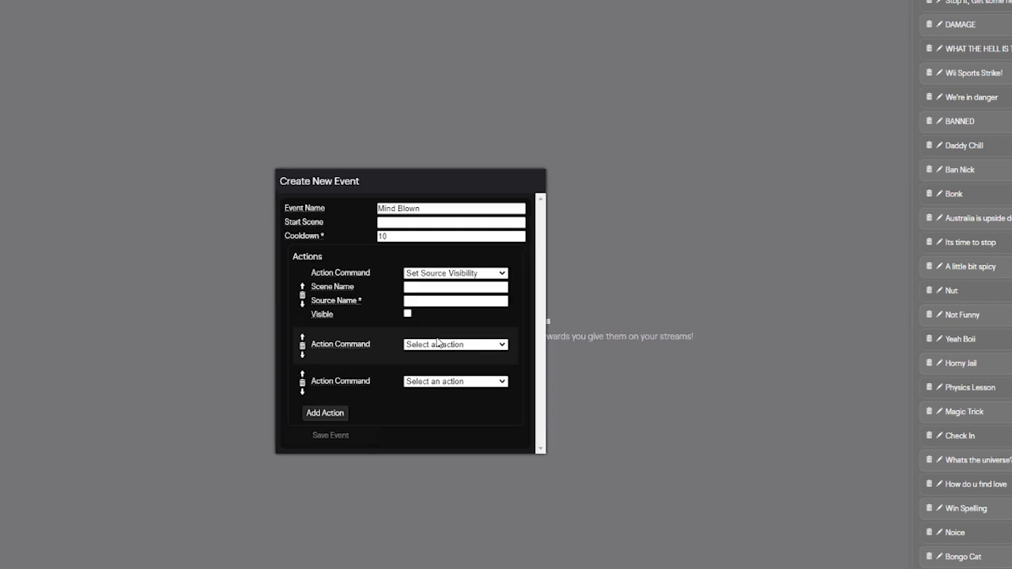
pyautogui.click(455, 286)
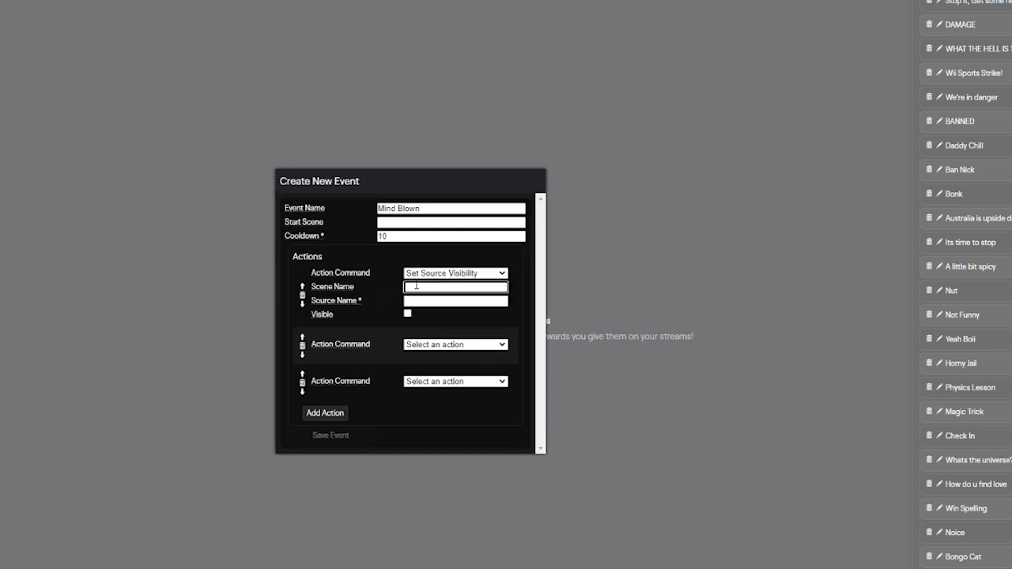
pyautogui.write('Desktop Recor')
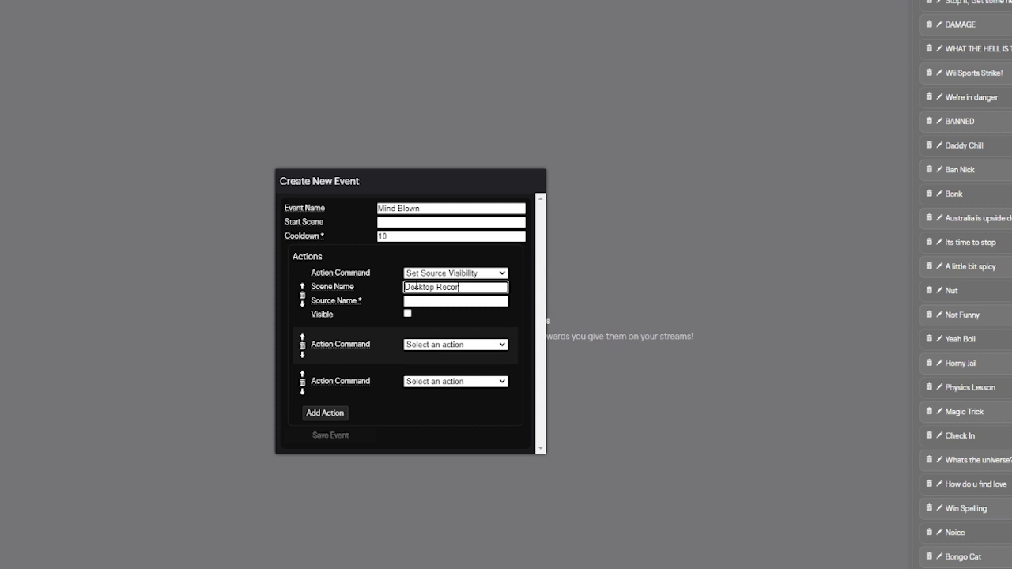
pyautogui.write('Mind Blown')
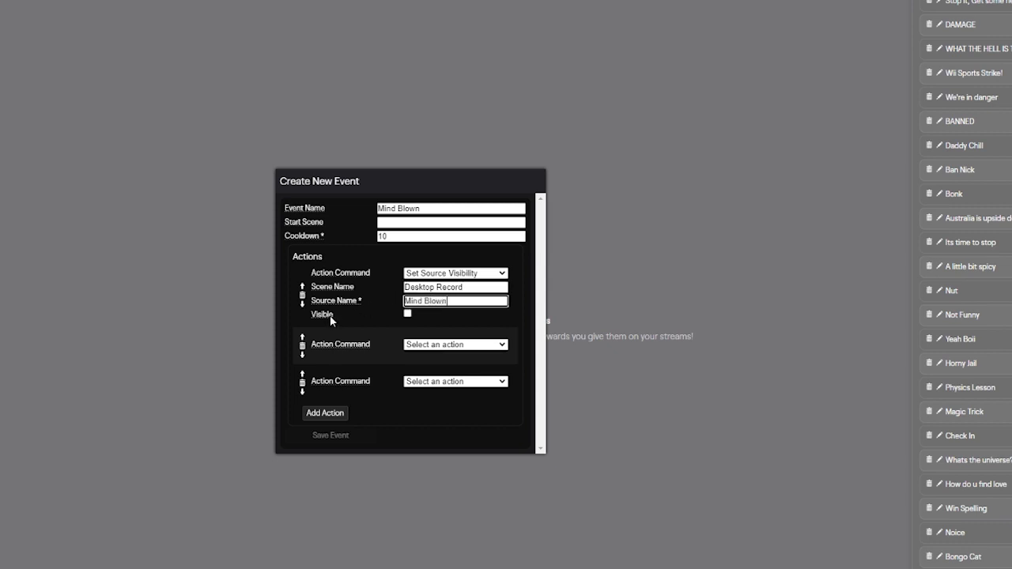
pyautogui.click(407, 314)
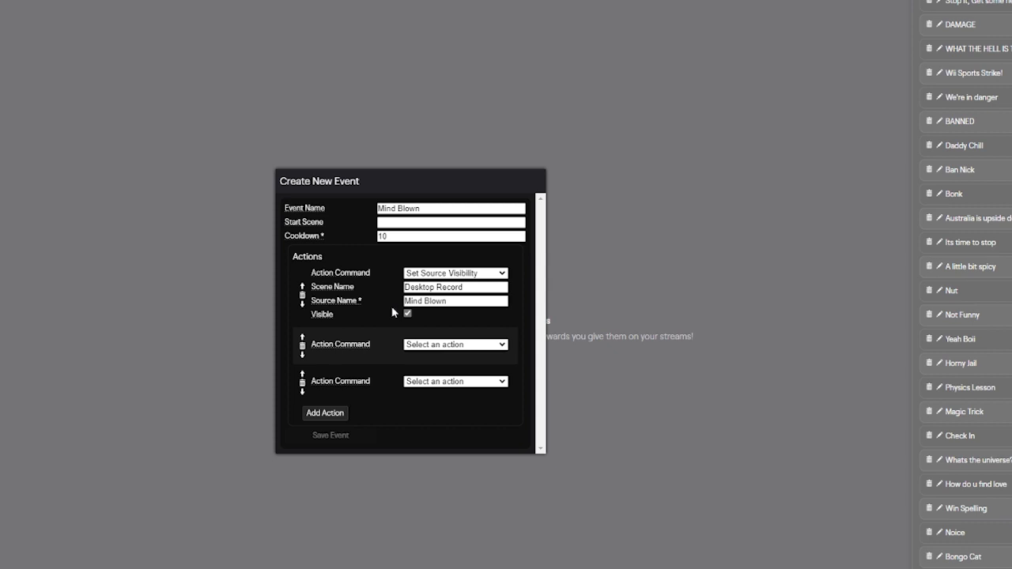
# - Add a 4000 ms pause, then a Desktop Record / Mind Blown hide step
pyautogui.click(455, 344)
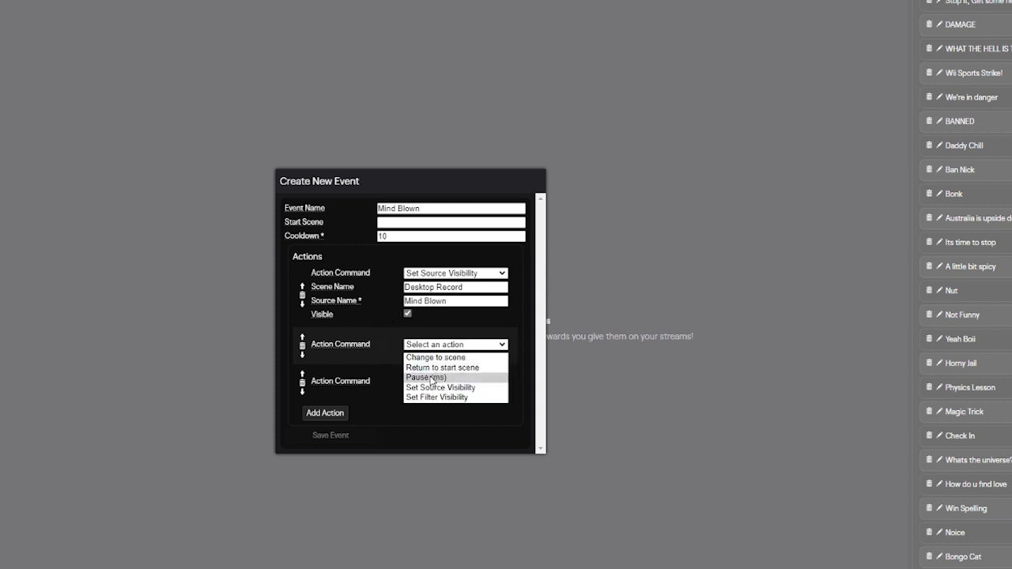
pyautogui.click(424, 377)
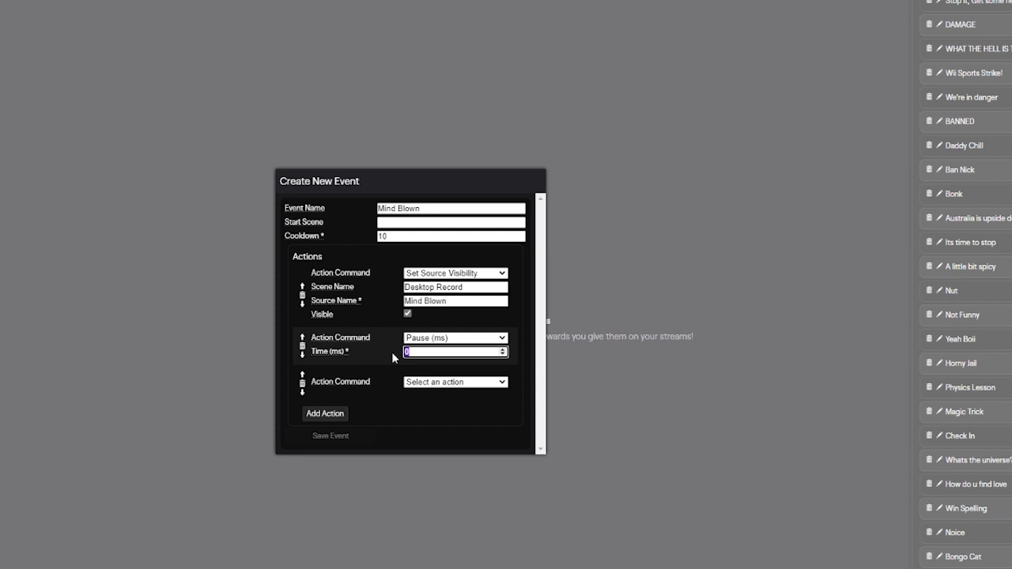
pyautogui.write('100')
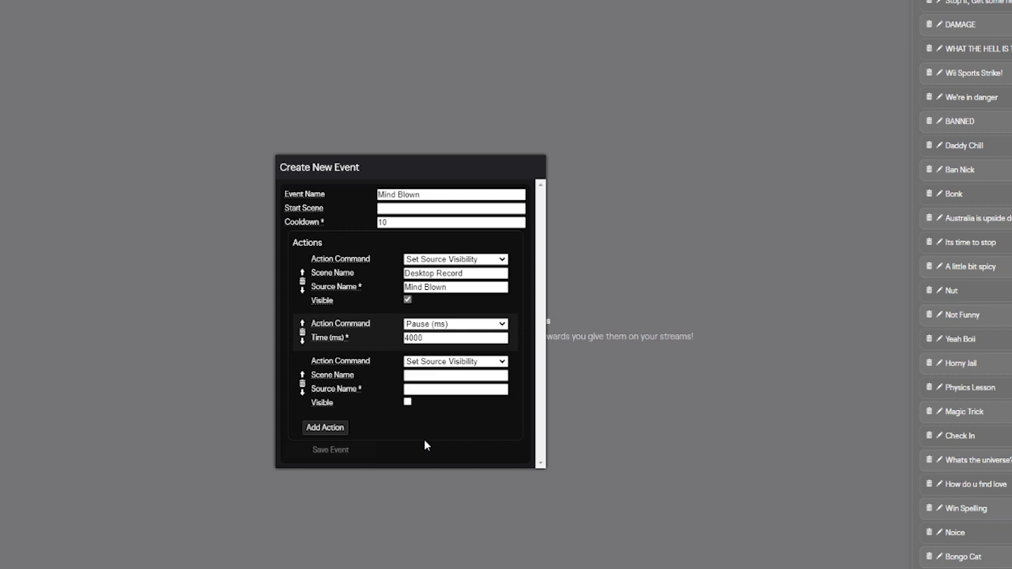
pyautogui.write('Desktop Record')
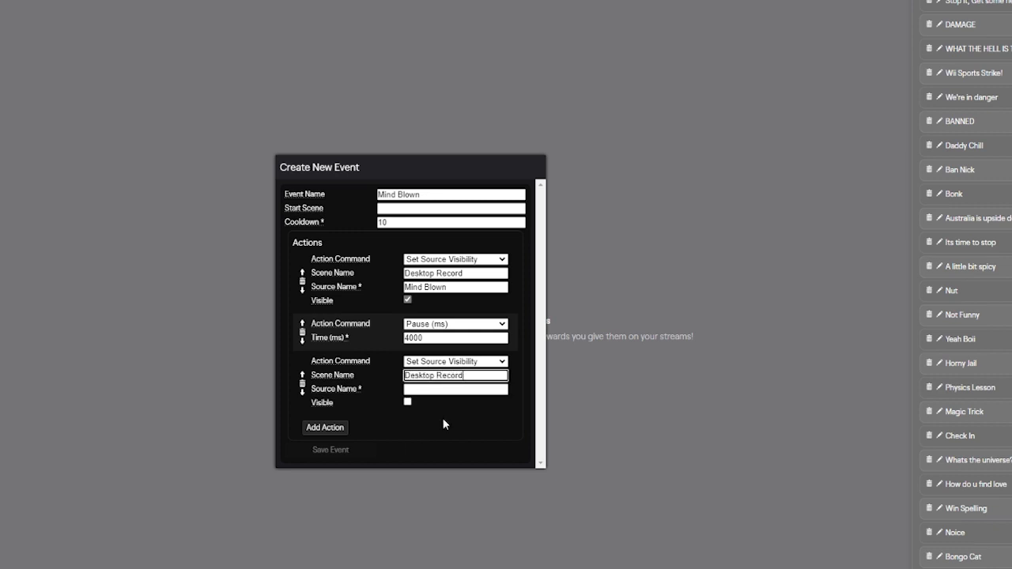
pyautogui.write('Mind Blown')
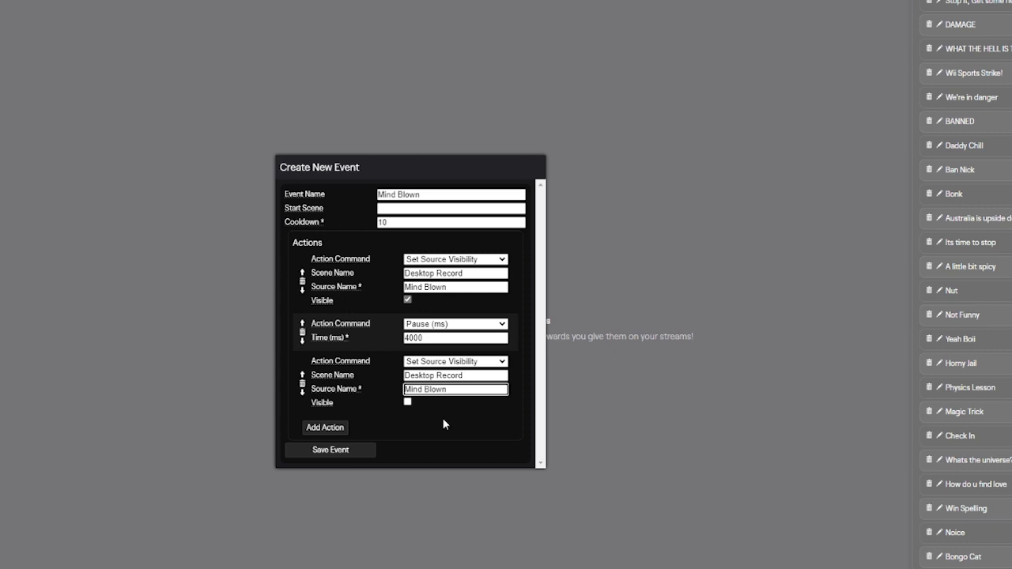
pyautogui.moveTo(407, 401)
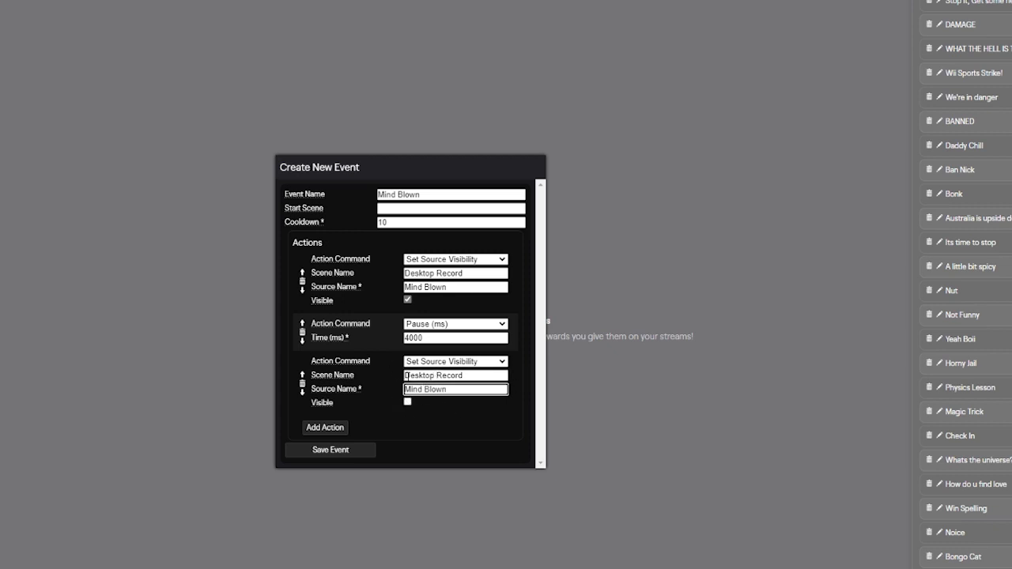
# - Check the scene and source names, then save the Mind Blown event
pyautogui.click(455, 286)
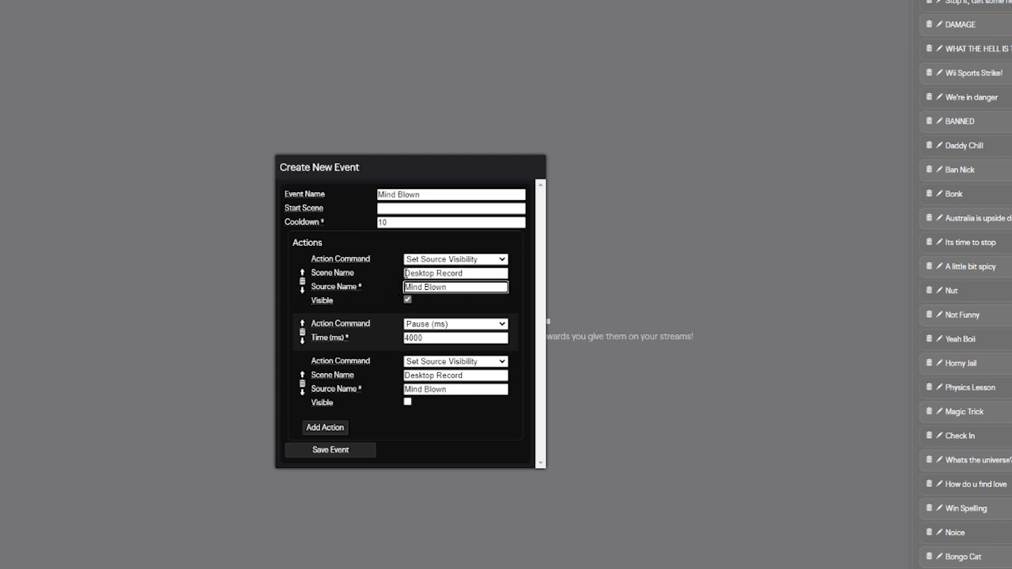
pyautogui.click(455, 273)
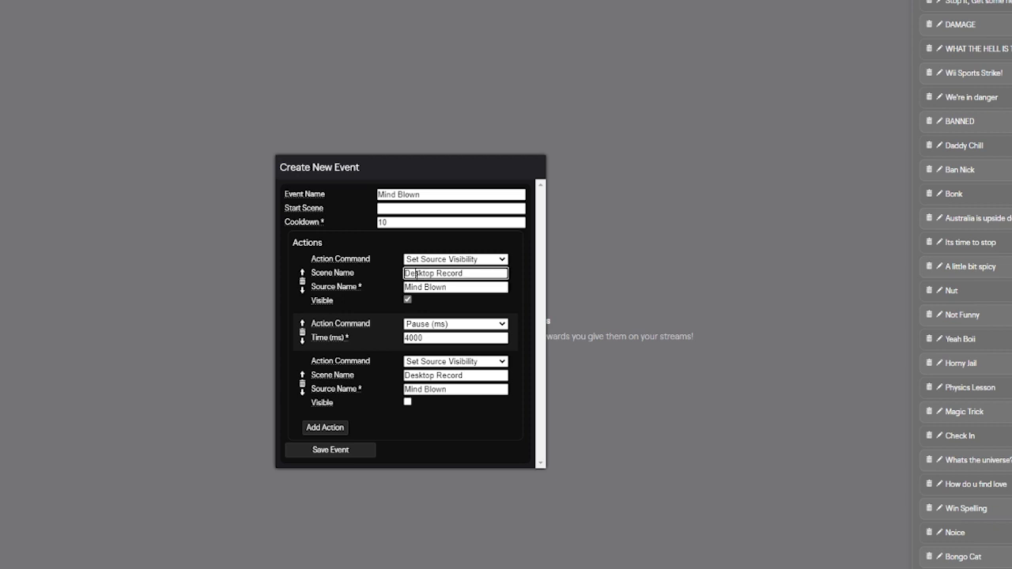
pyautogui.doubleClick(433, 273)
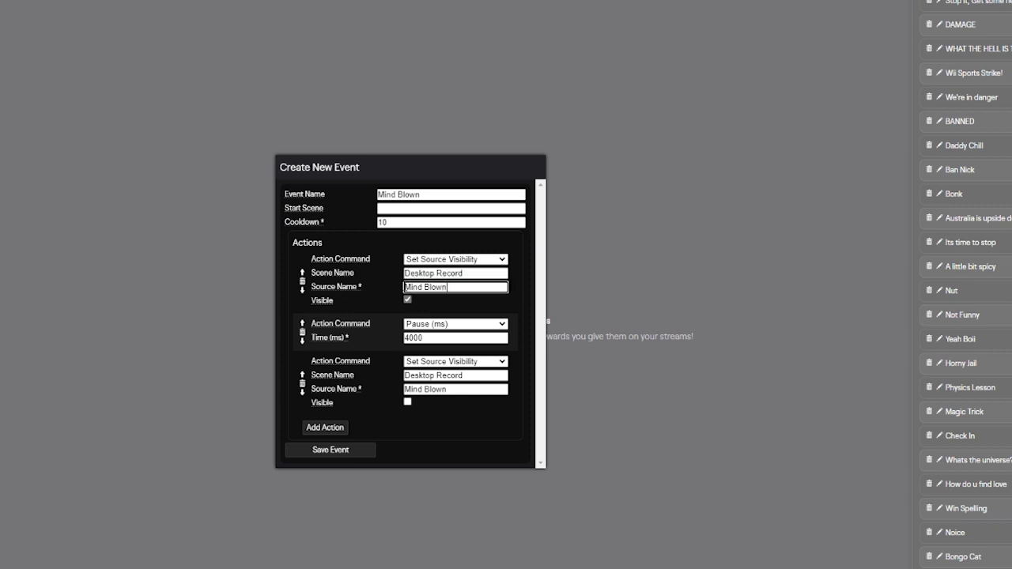
pyautogui.doubleClick(412, 287)
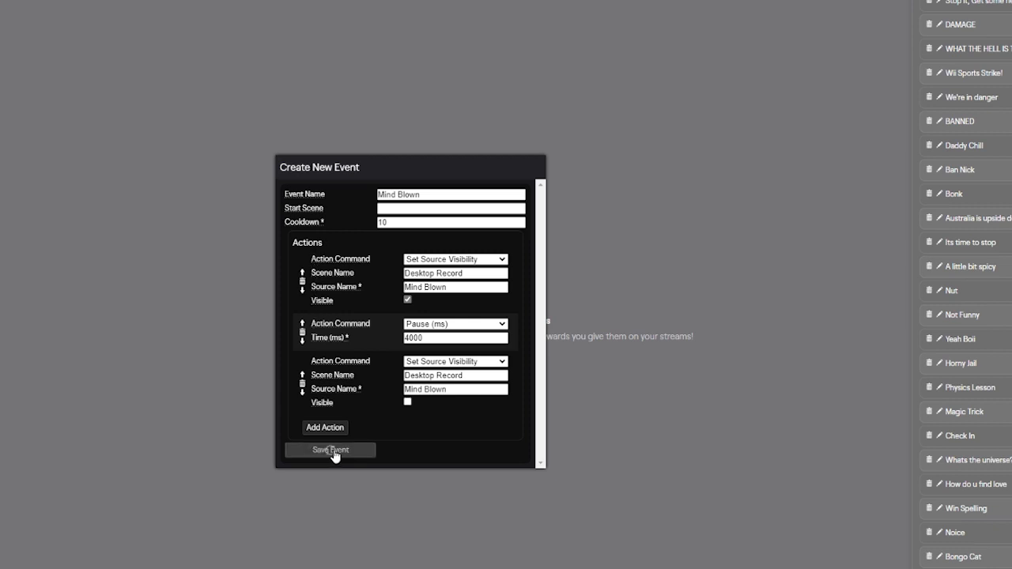
pyautogui.click(330, 449)
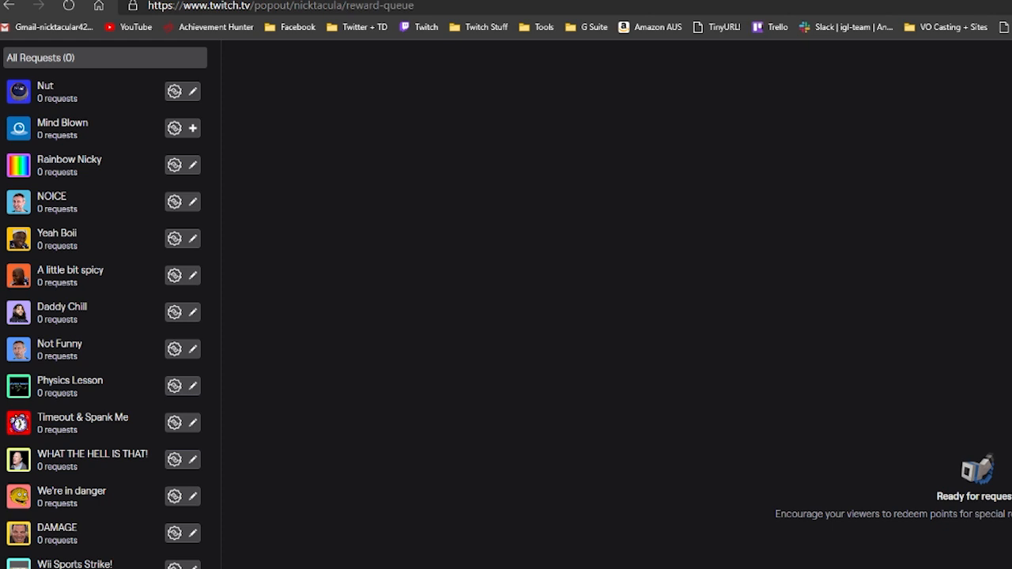
pyautogui.moveTo(205, 112)
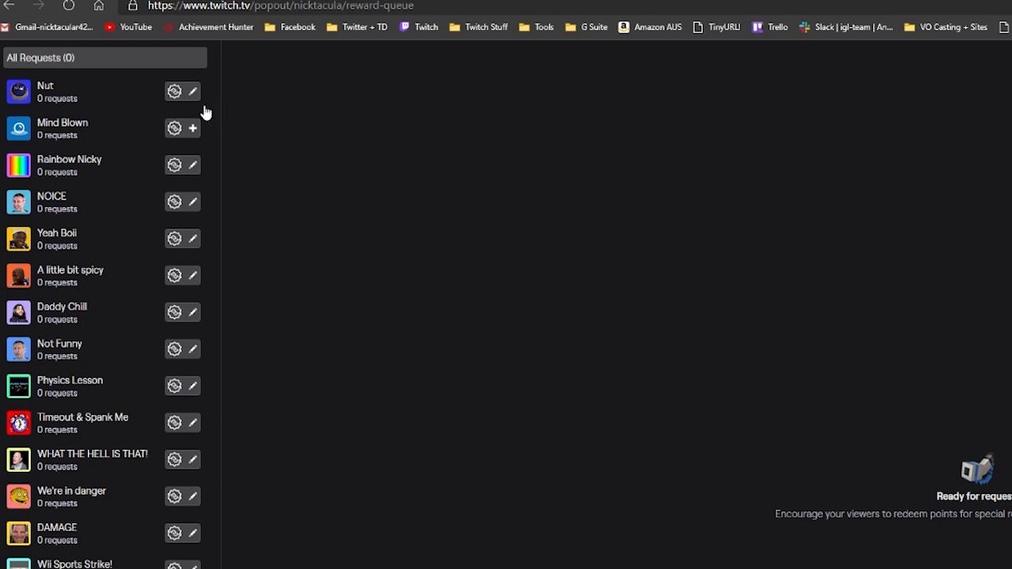
pyautogui.moveTo(192, 133)
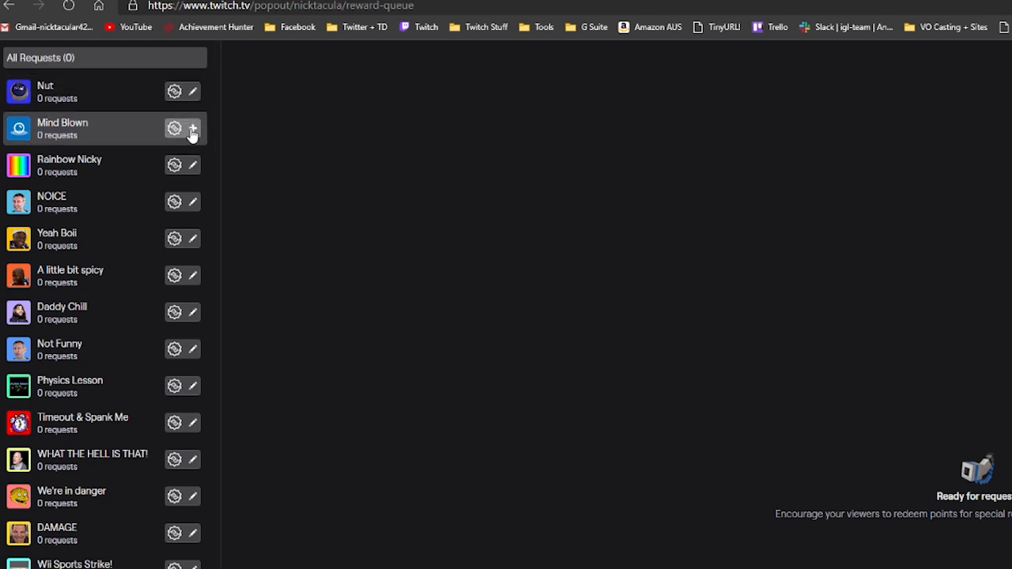
# - Link the Mind Blown reward to the Mind Blown event in the Linked Event list
pyautogui.click(174, 128)
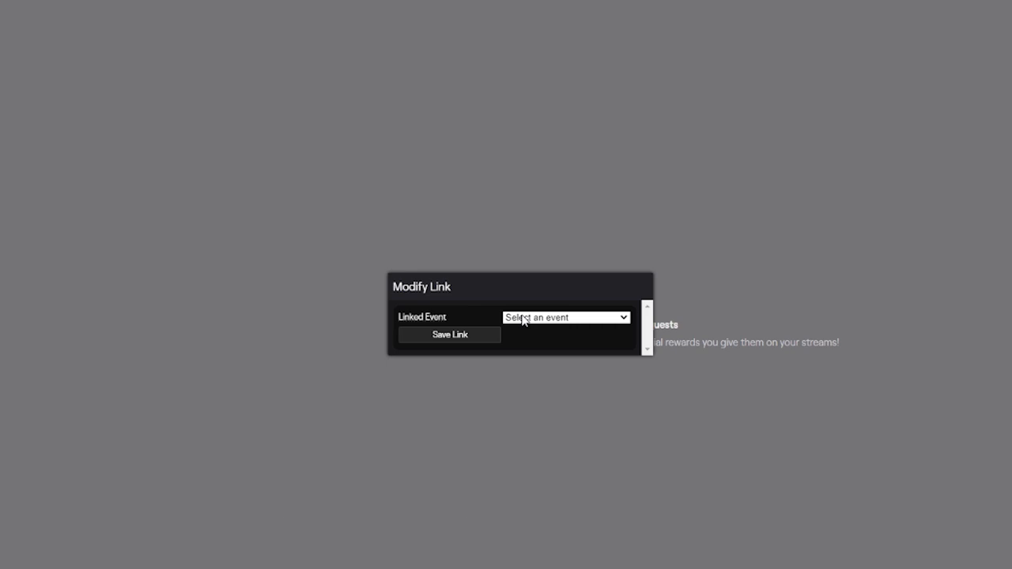
pyautogui.click(565, 317)
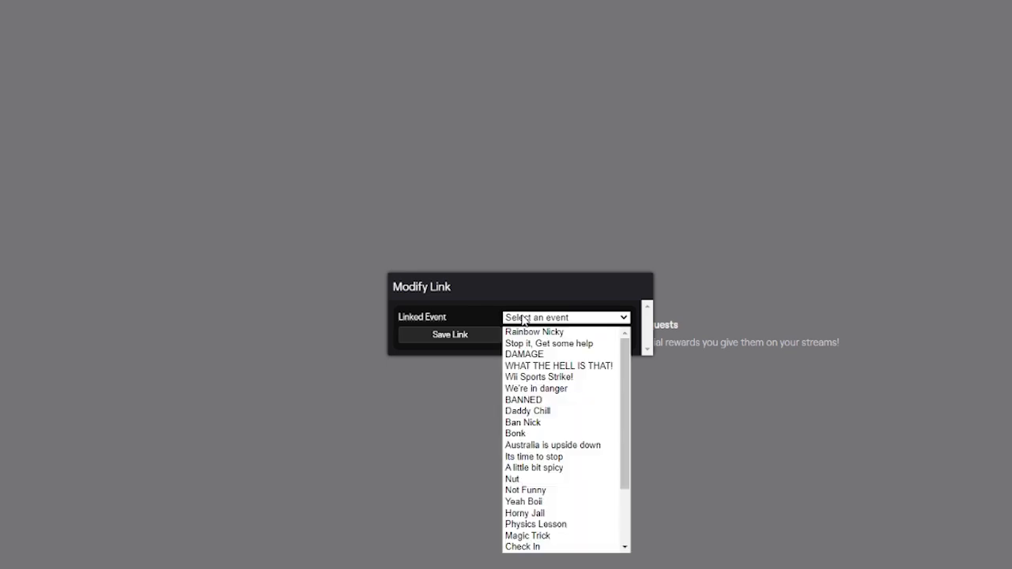
pyautogui.scroll(-3)
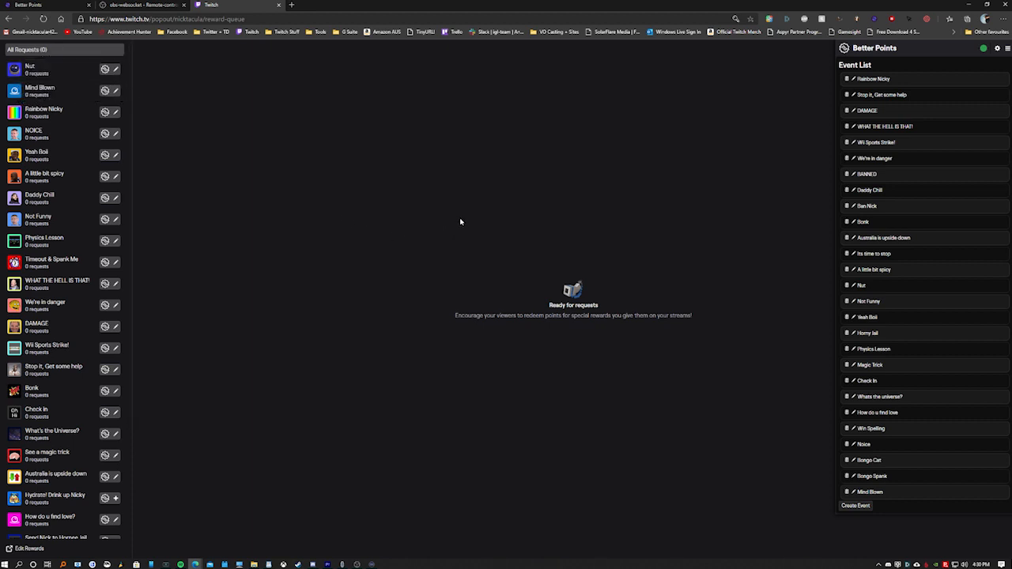
pyautogui.moveTo(462, 214)
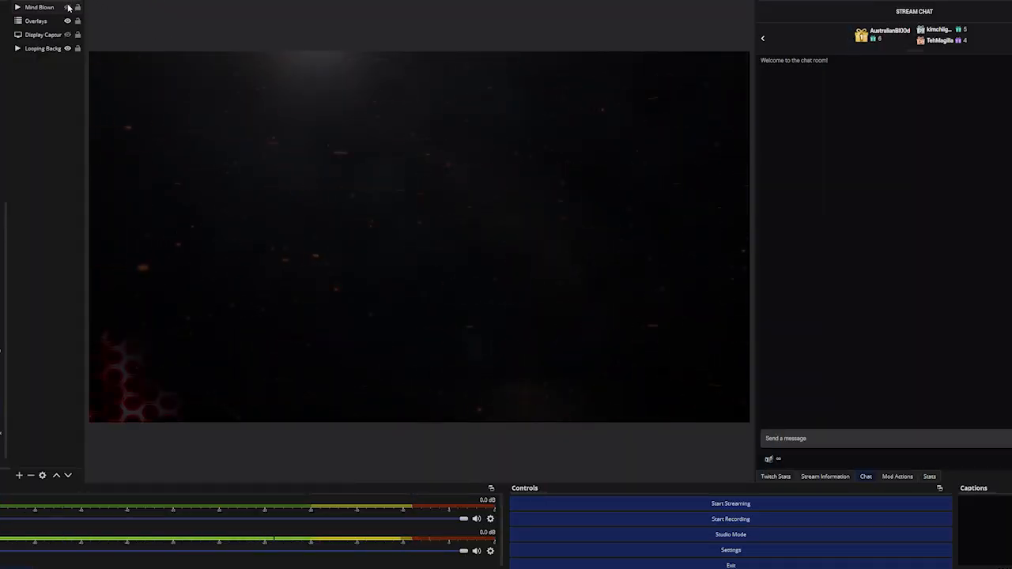
# - Hide the Mind Blown source, then redeem the Mind Blown reward from chat's channel points
pyautogui.click(68, 7)
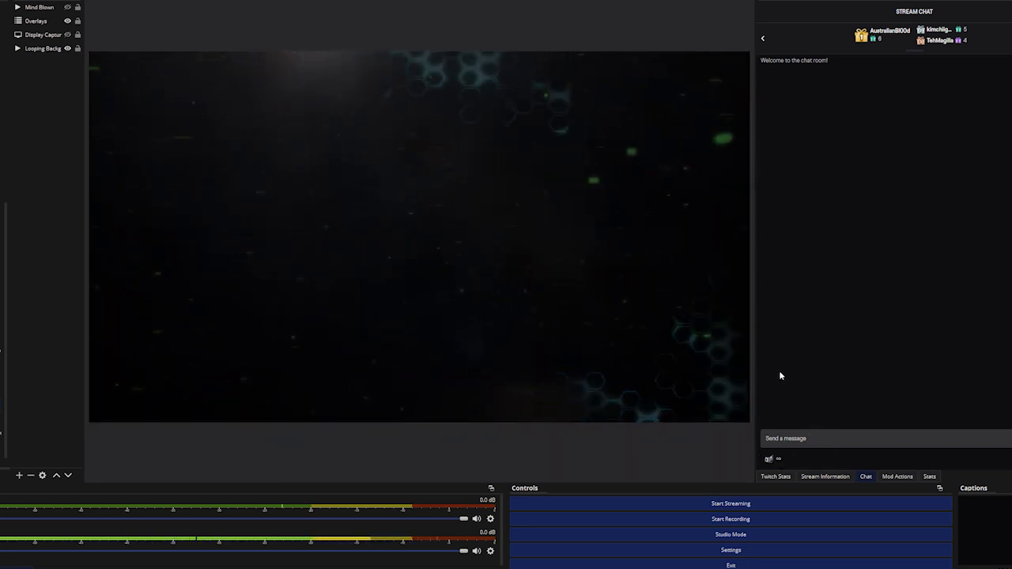
pyautogui.click(768, 460)
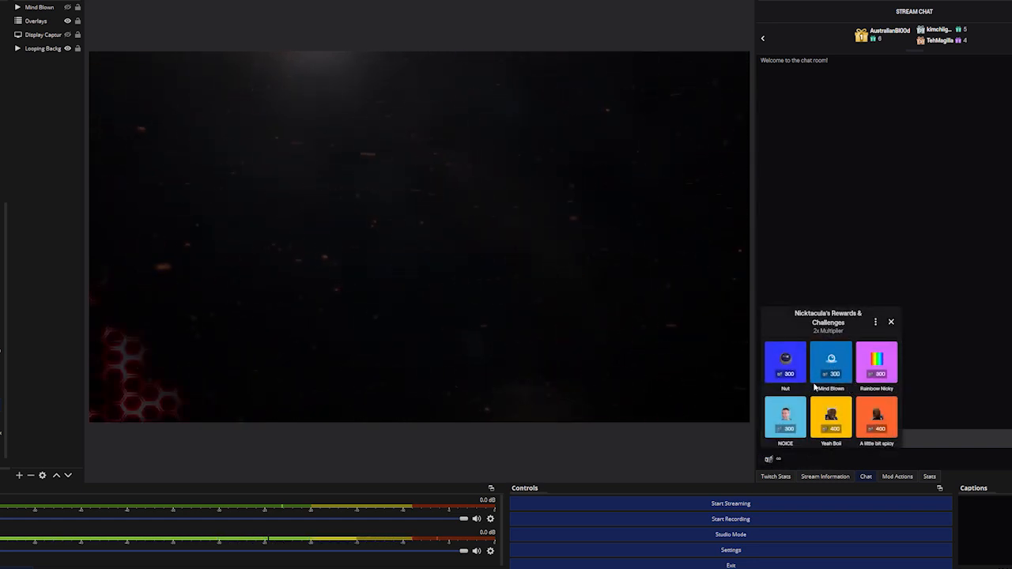
pyautogui.click(830, 364)
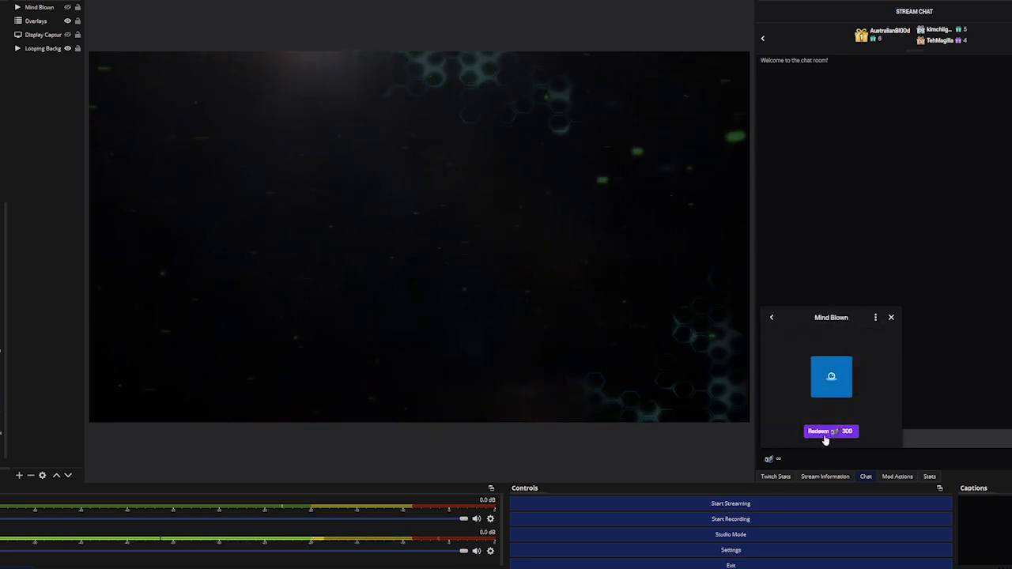
pyautogui.click(830, 432)
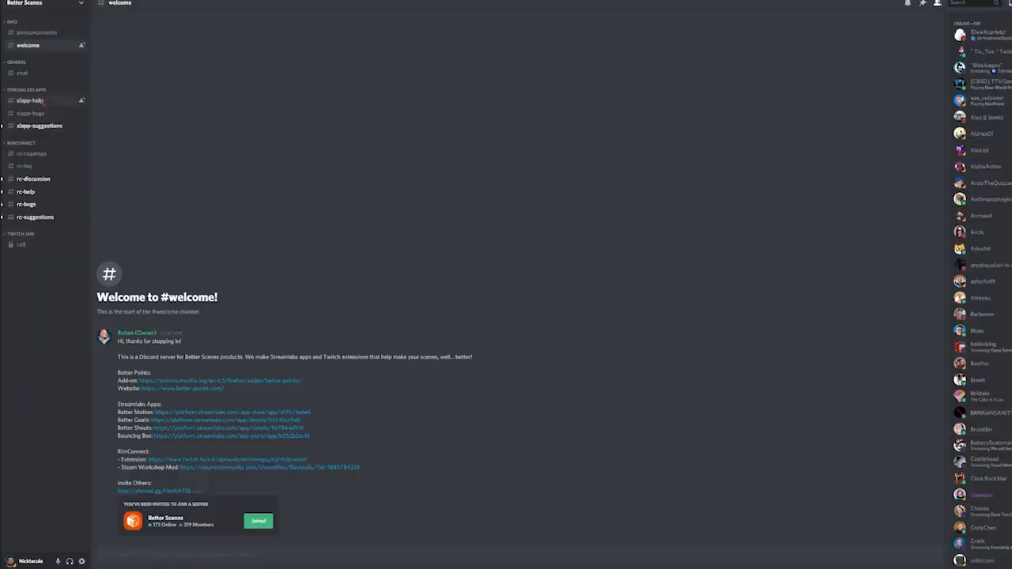
# - Open #slapp-help and draft the message 'I need help'
pyautogui.click(30, 100)
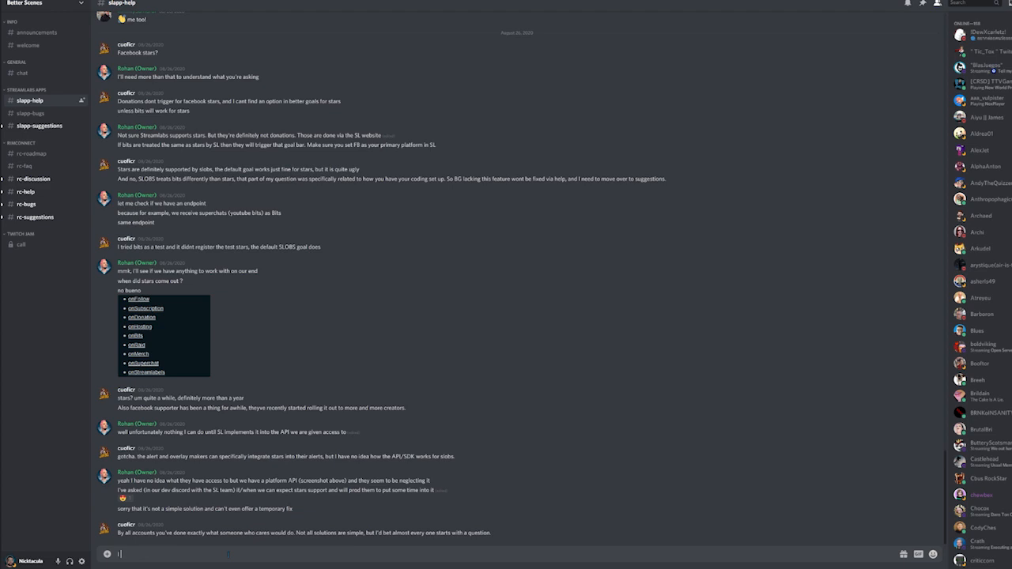
pyautogui.write('I need help')
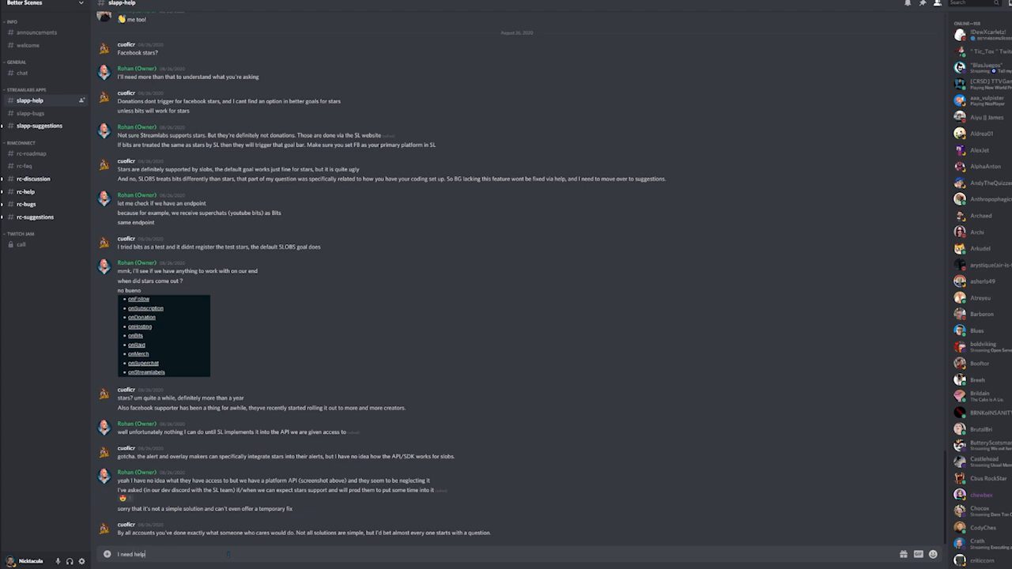